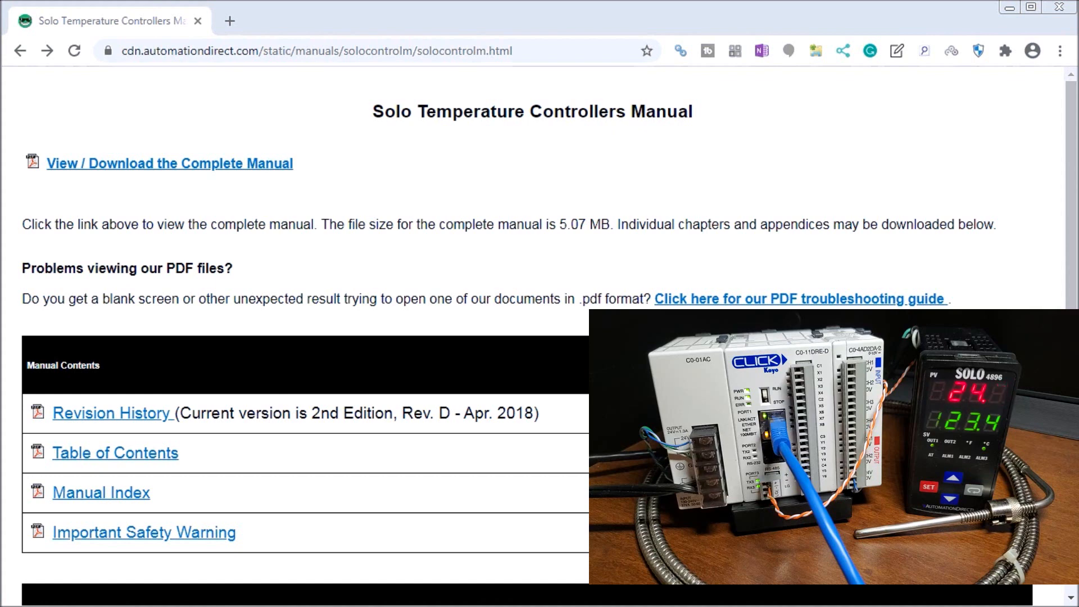
mouse_move(260, 115)
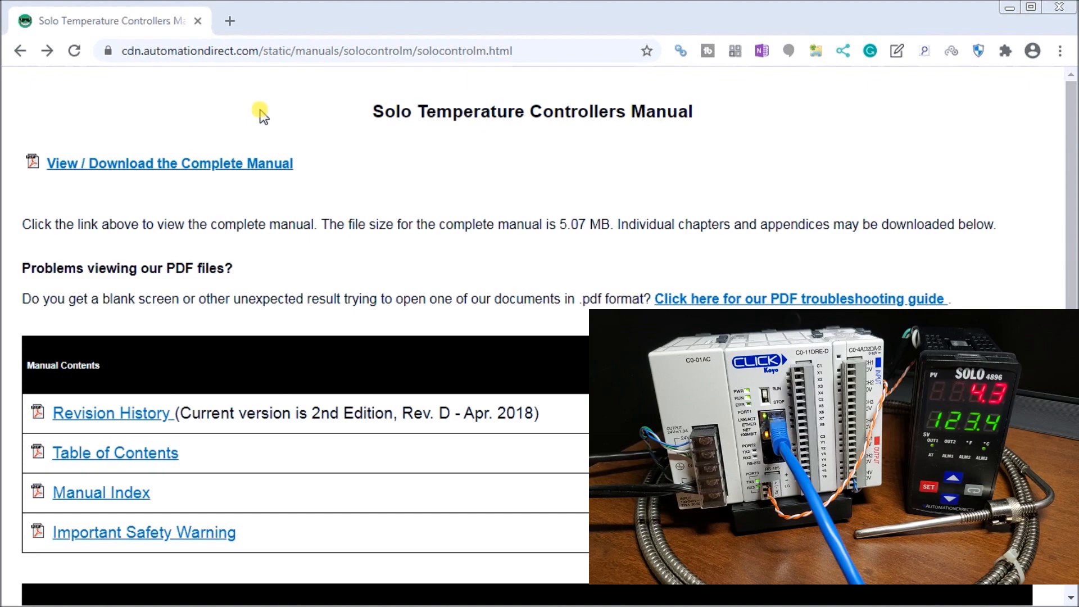
mouse_move(241, 261)
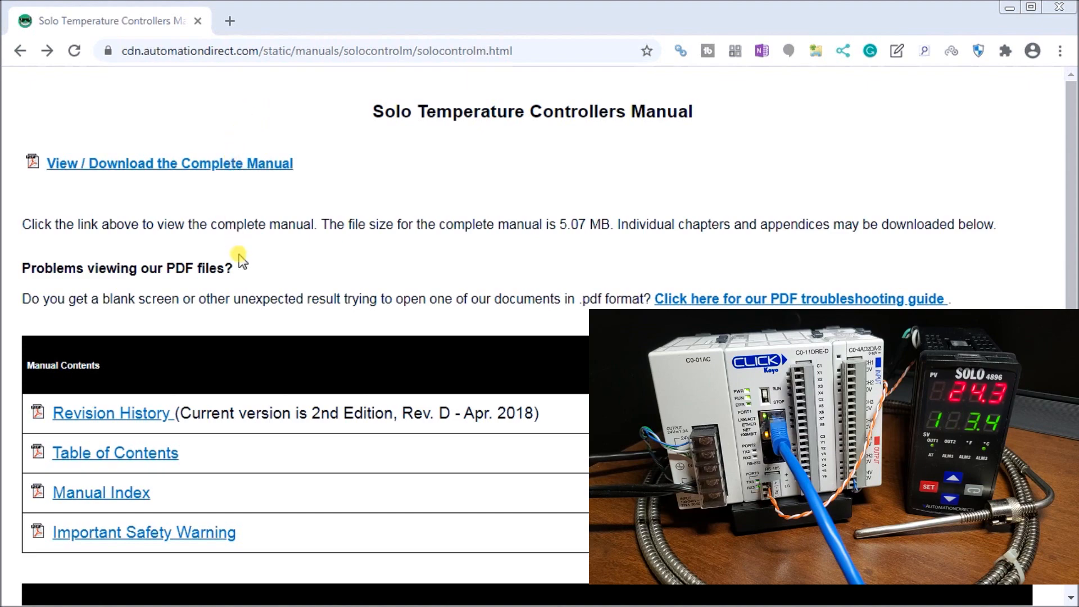
- Scroll the Solo manual page down to its Chapters table and appendices
scroll(down, 3)
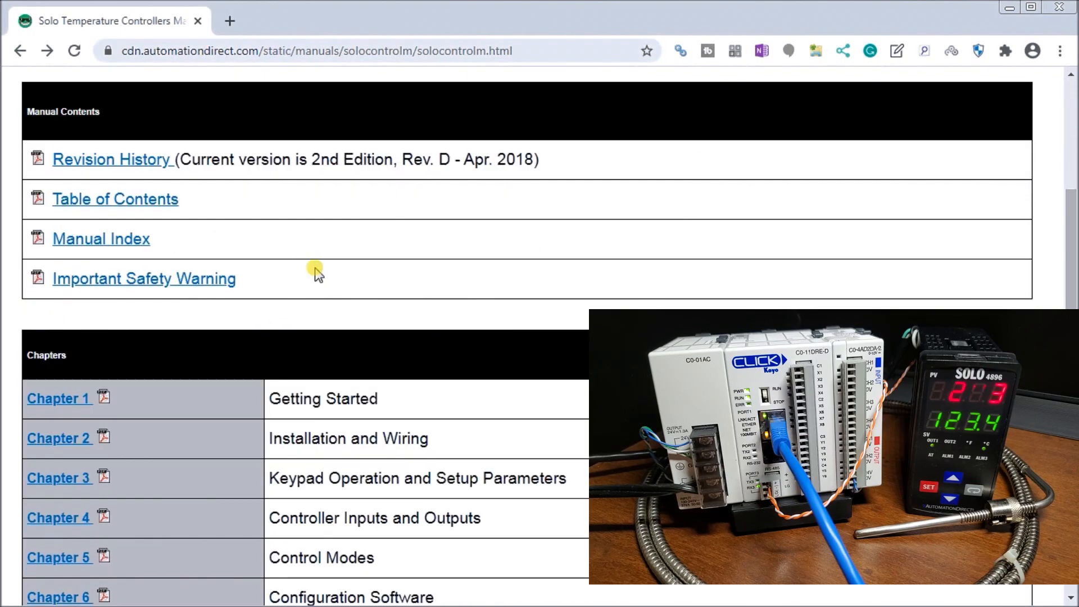
scroll(down, 3)
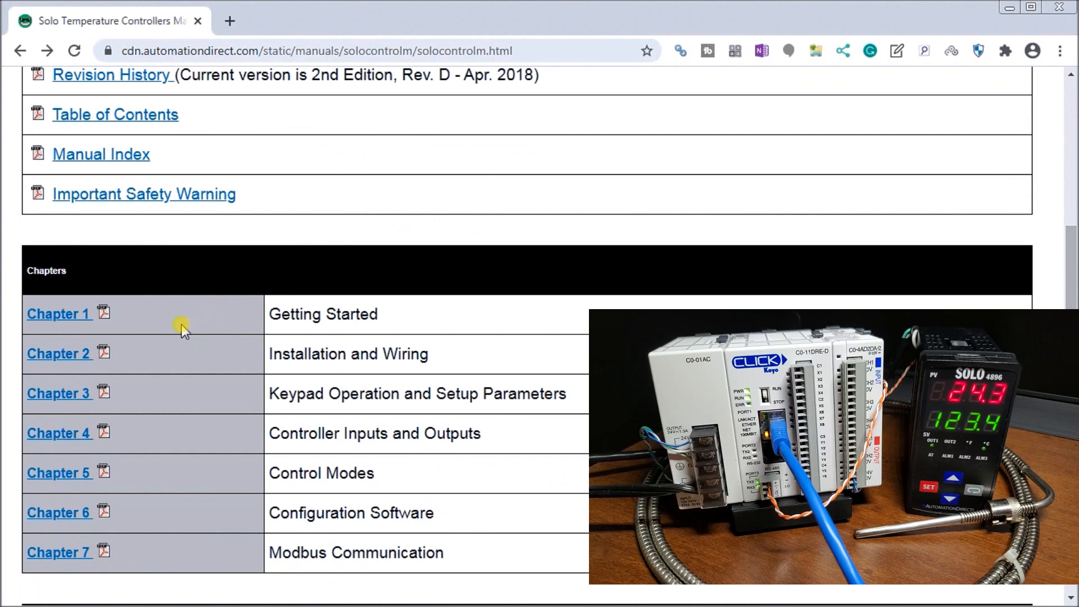
scroll(down, 3)
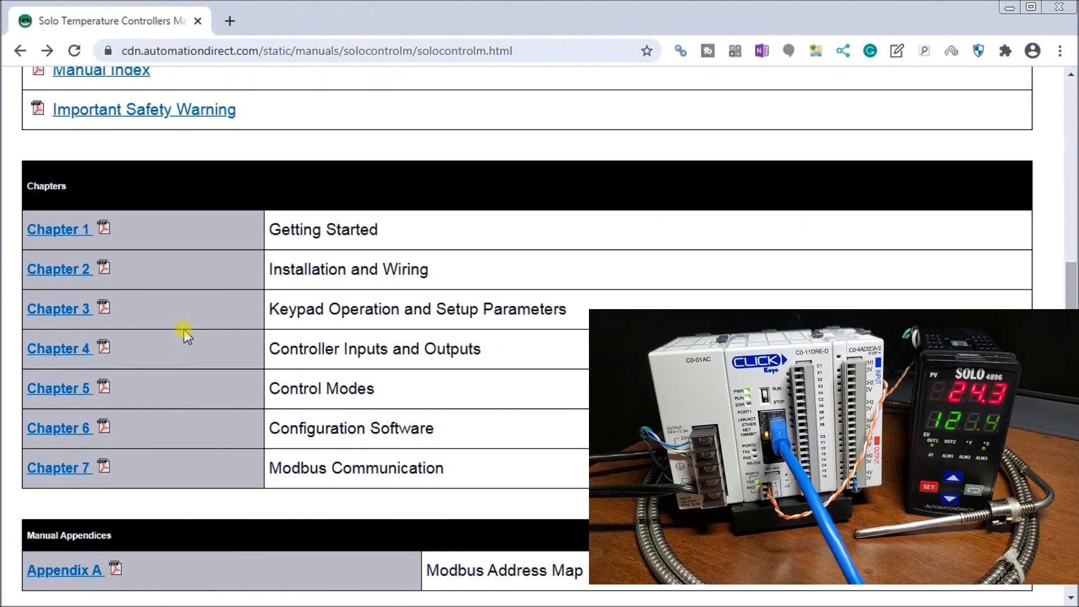
mouse_move(162, 317)
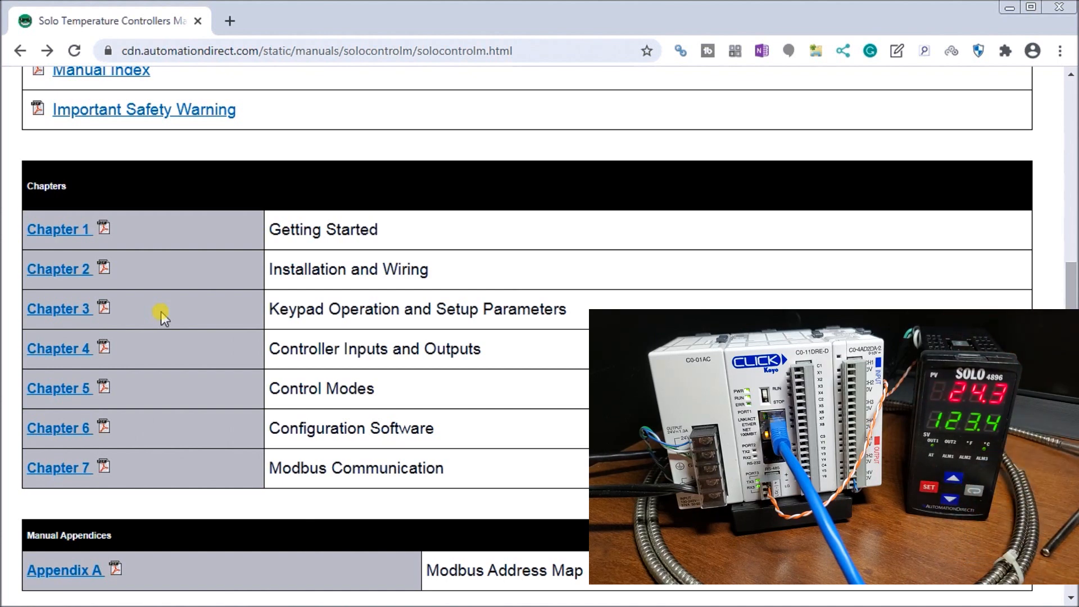
mouse_move(82, 296)
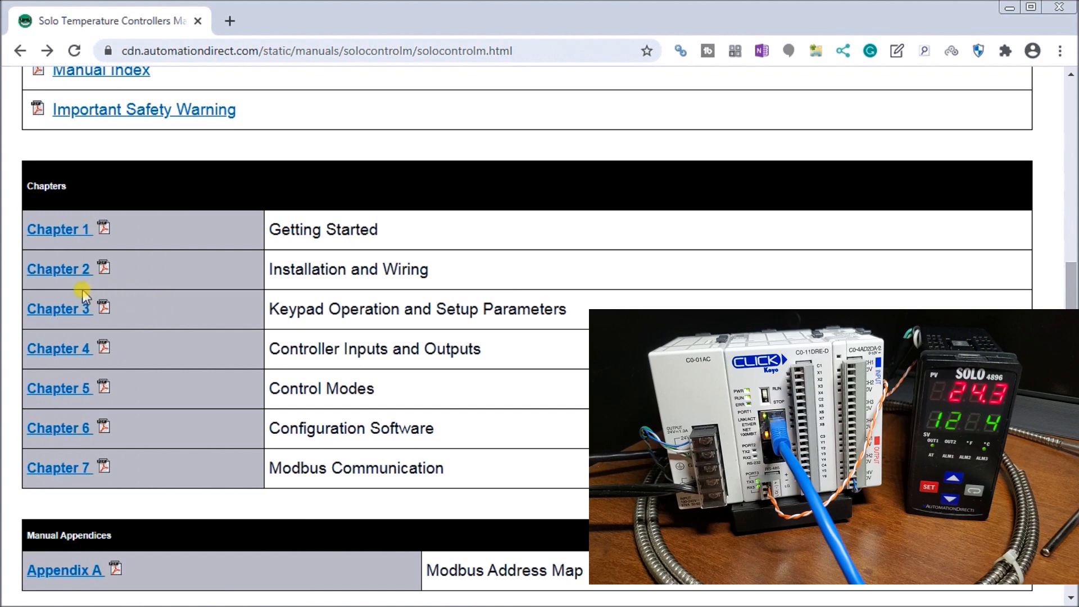
mouse_move(65, 310)
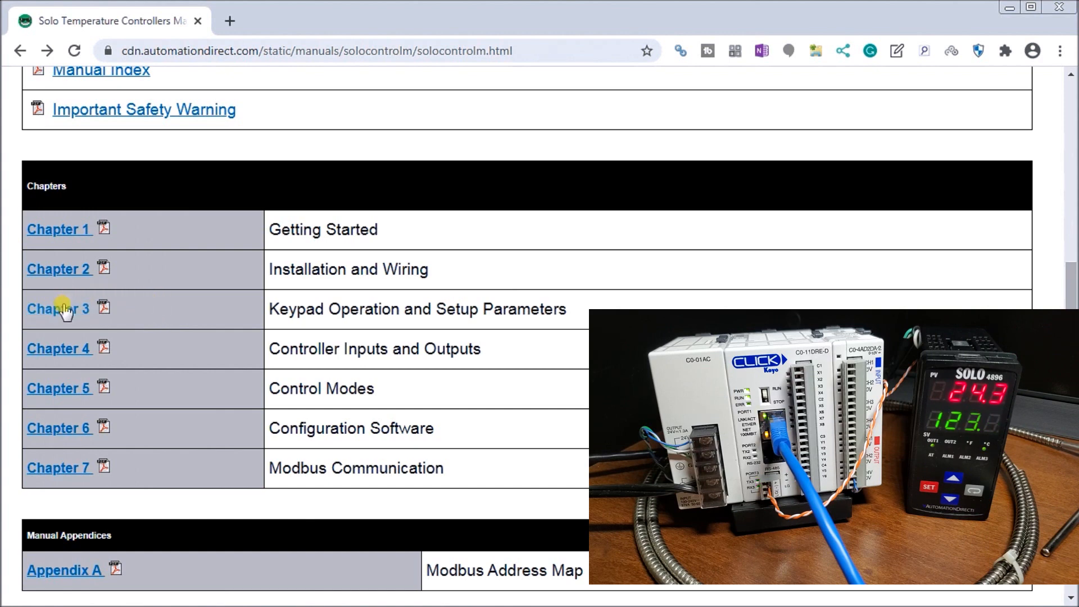
mouse_move(62, 475)
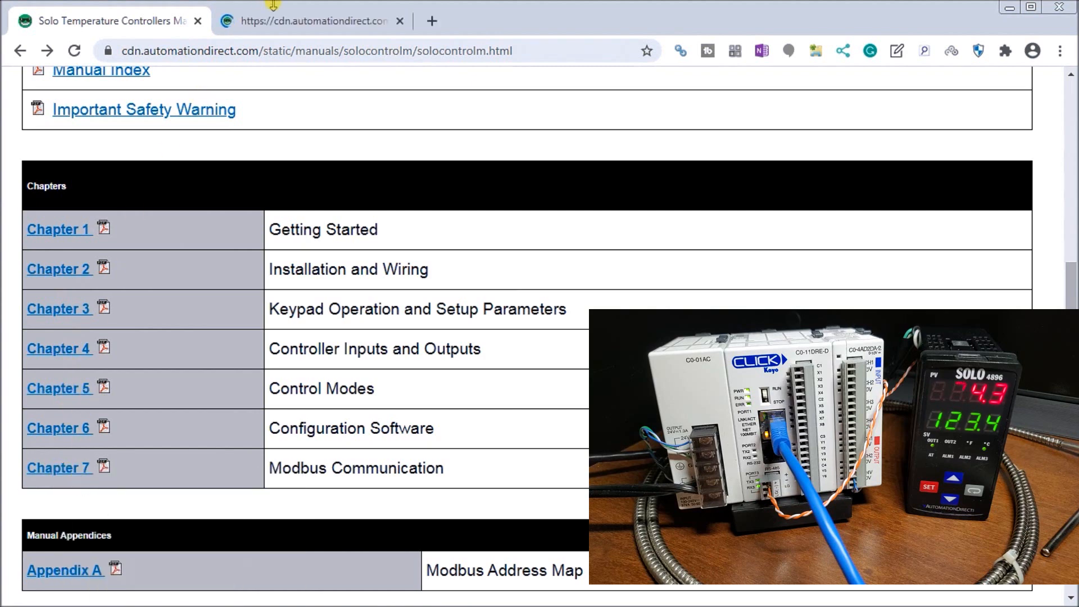
- View ch7.pdf and scroll through the Modbus protocol settings to the Data Registers table
click(59, 468)
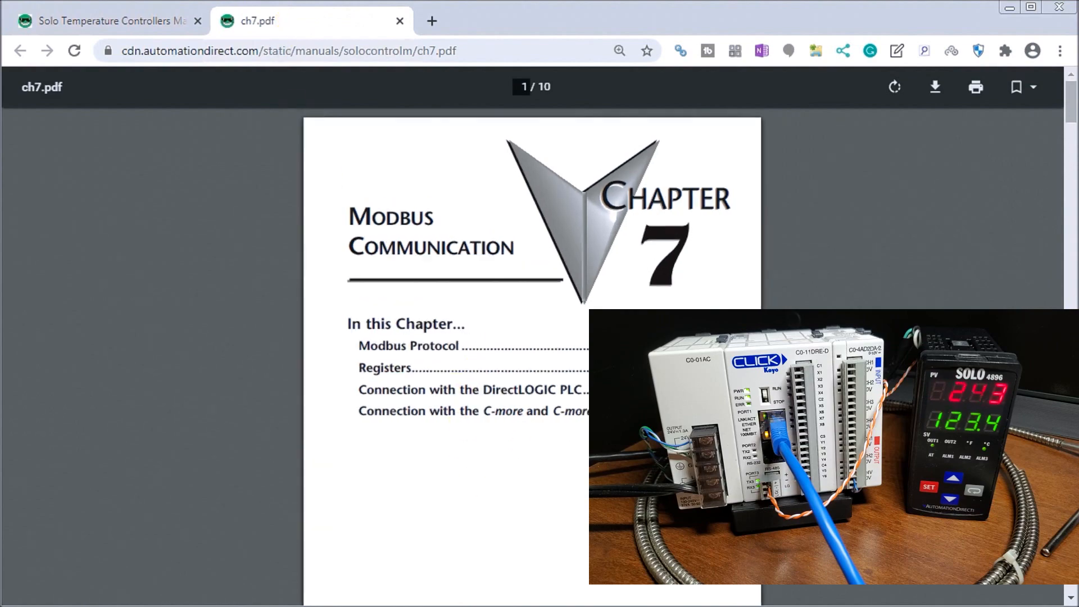
scroll(down, 3)
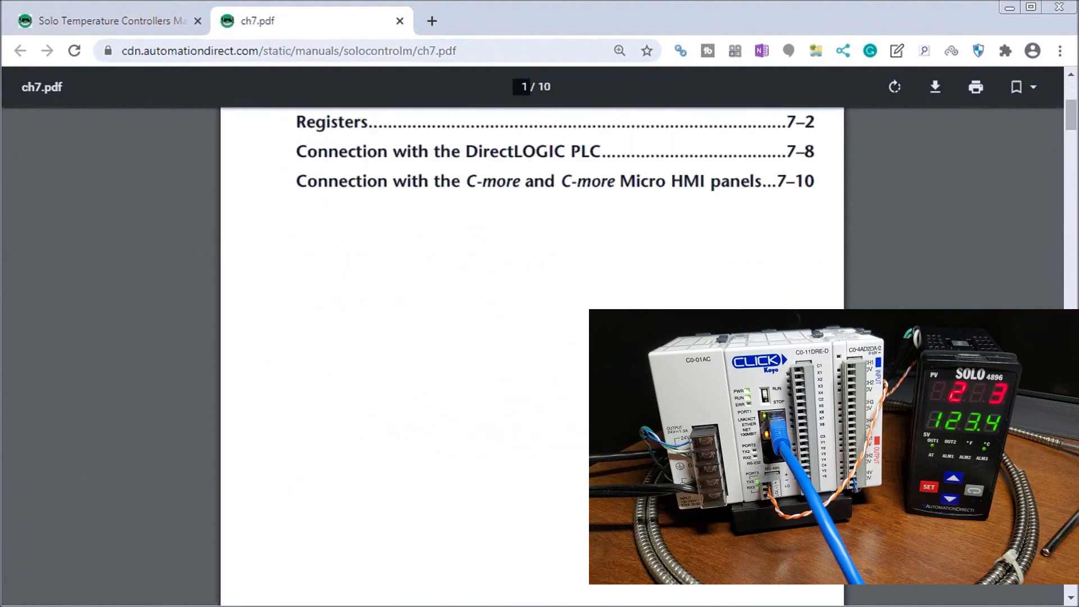
scroll(down, 3)
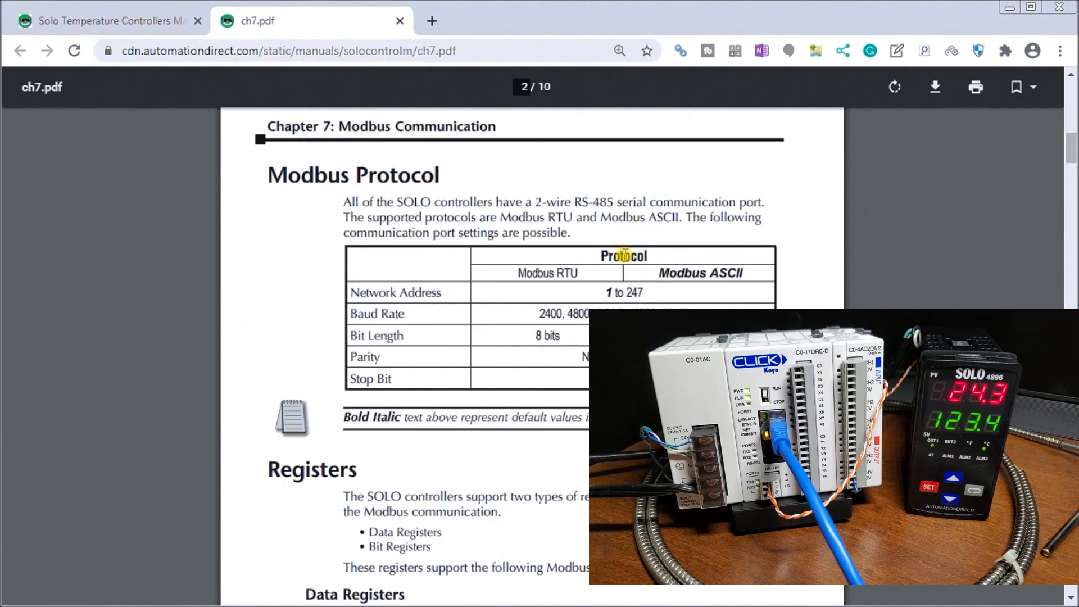
mouse_move(593, 291)
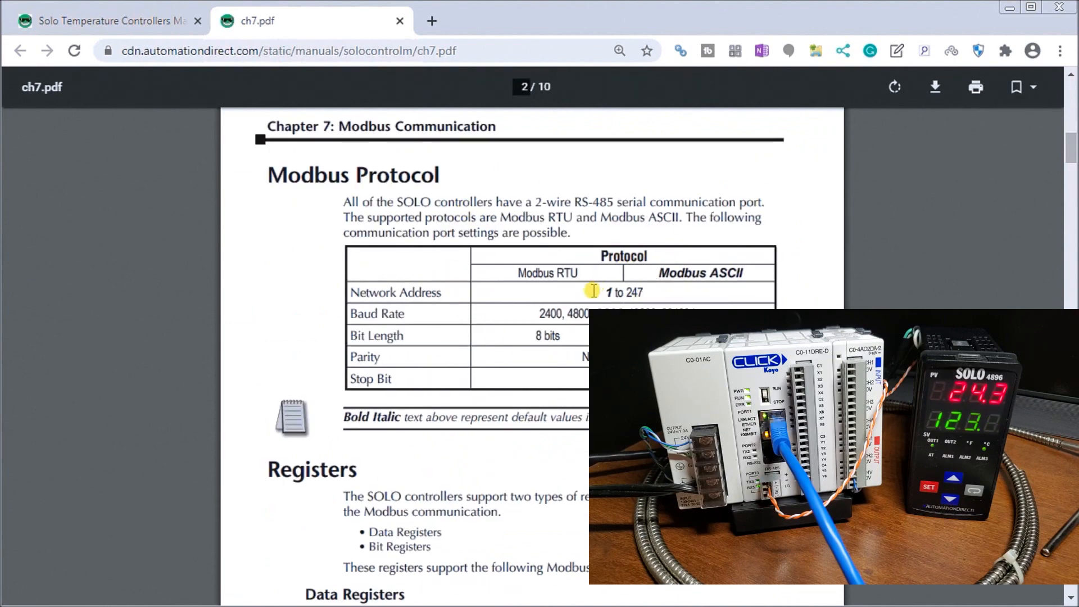
scroll(down, 3)
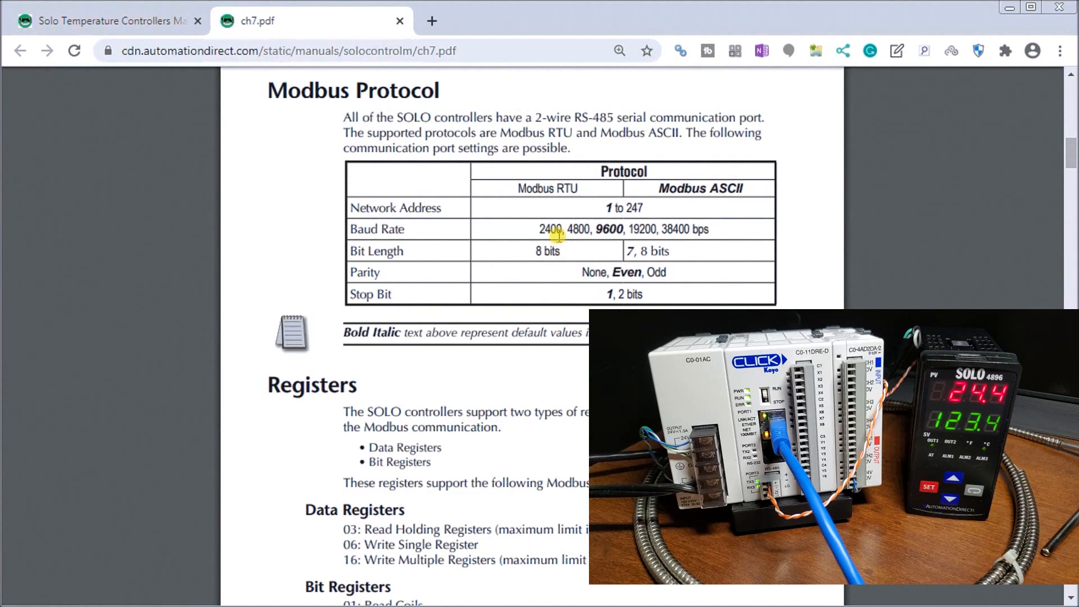
scroll(down, 3)
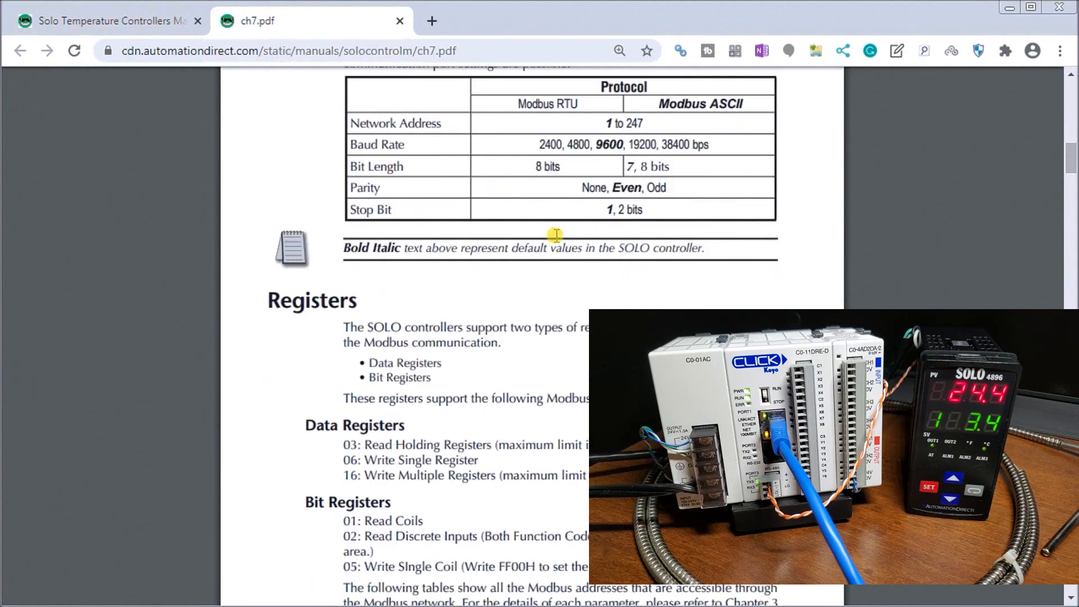
scroll(down, 3)
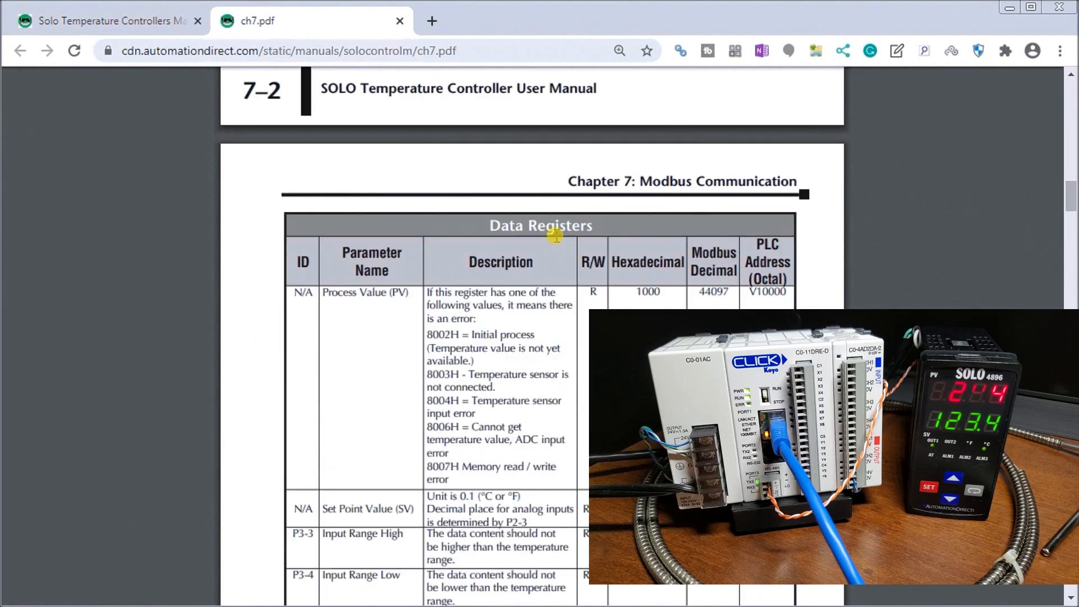
scroll(down, 3)
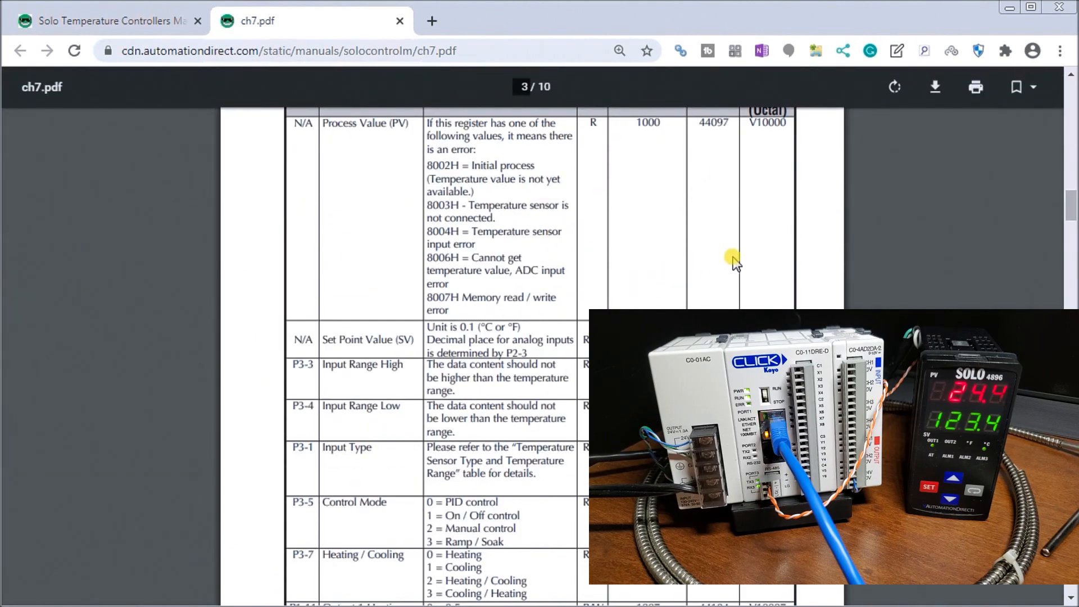
mouse_move(811, 248)
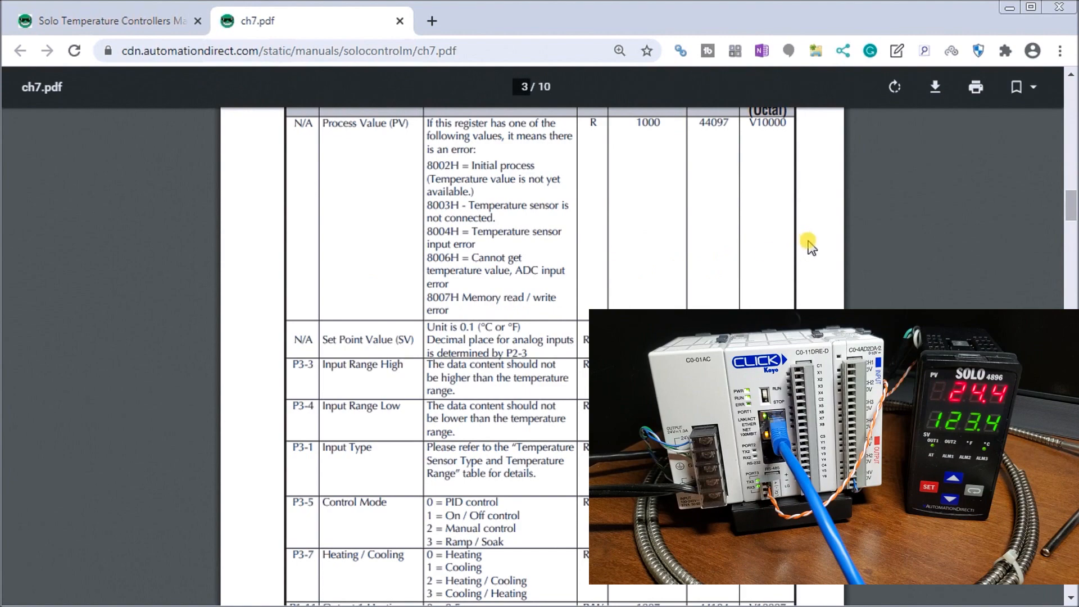
mouse_move(757, 253)
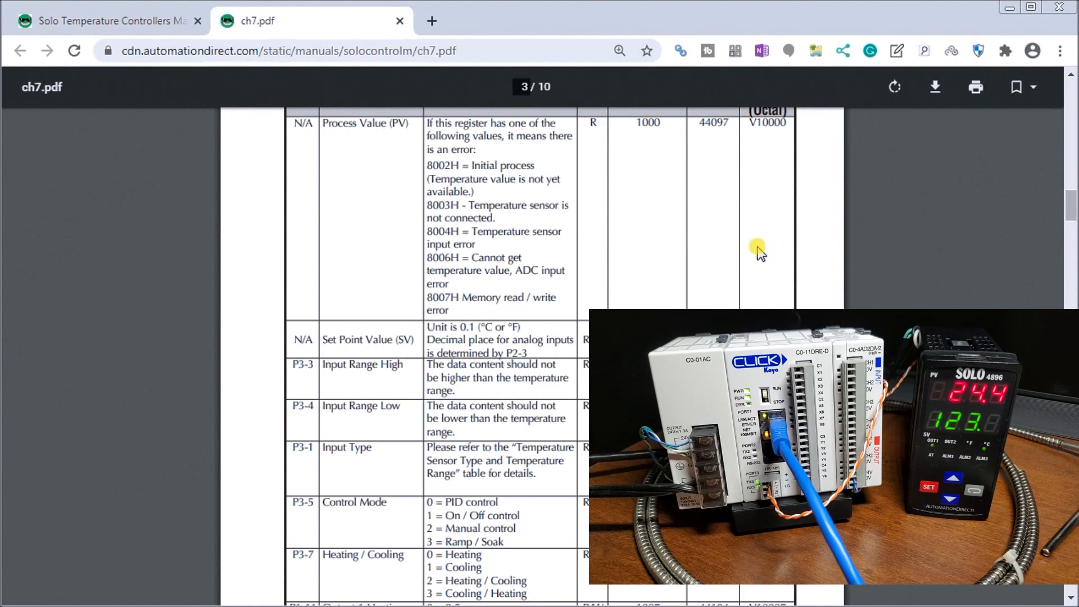
scroll(up, 3)
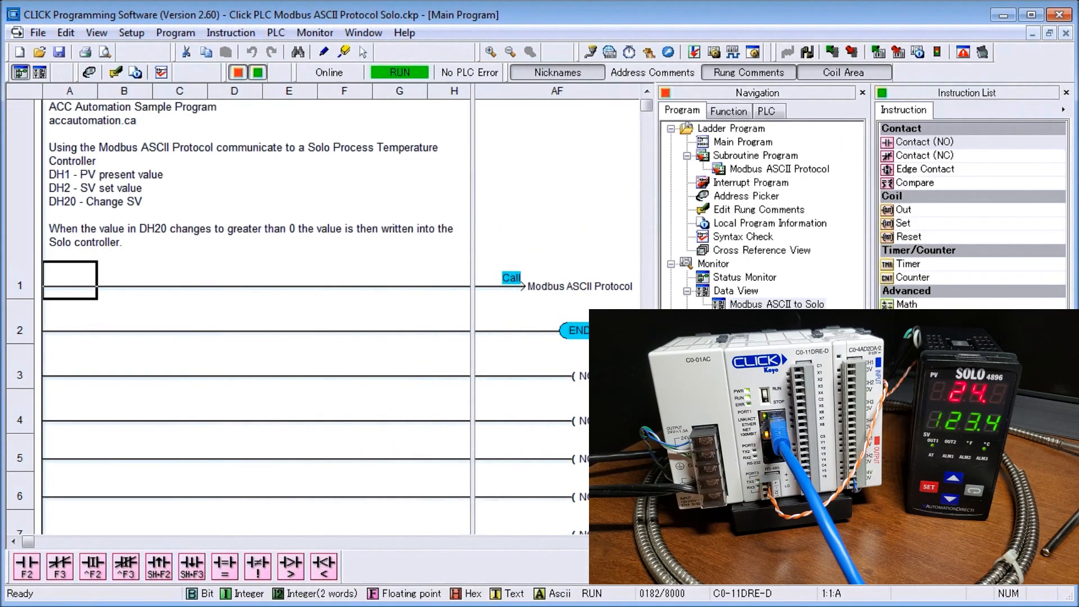
mouse_move(482, 205)
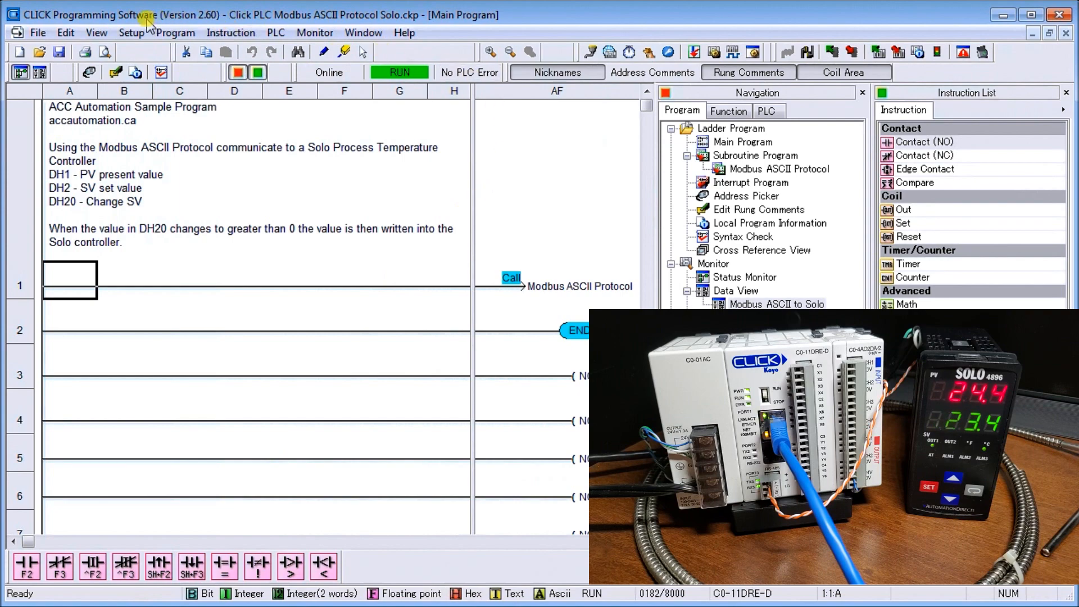
- Bring up the Setup menu's list of options over the ladder program
click(130, 33)
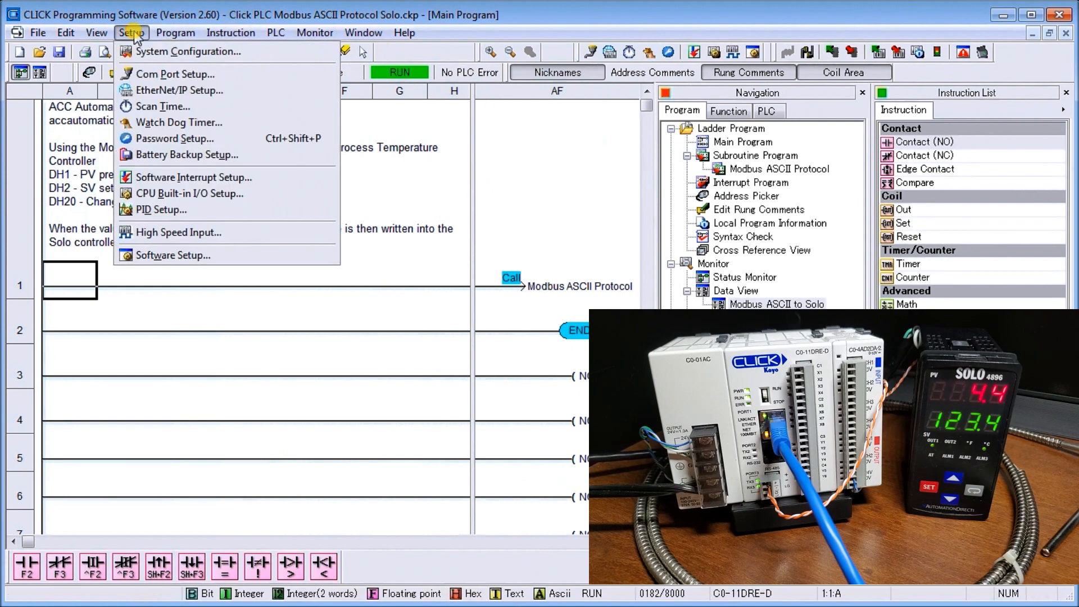
mouse_move(175, 74)
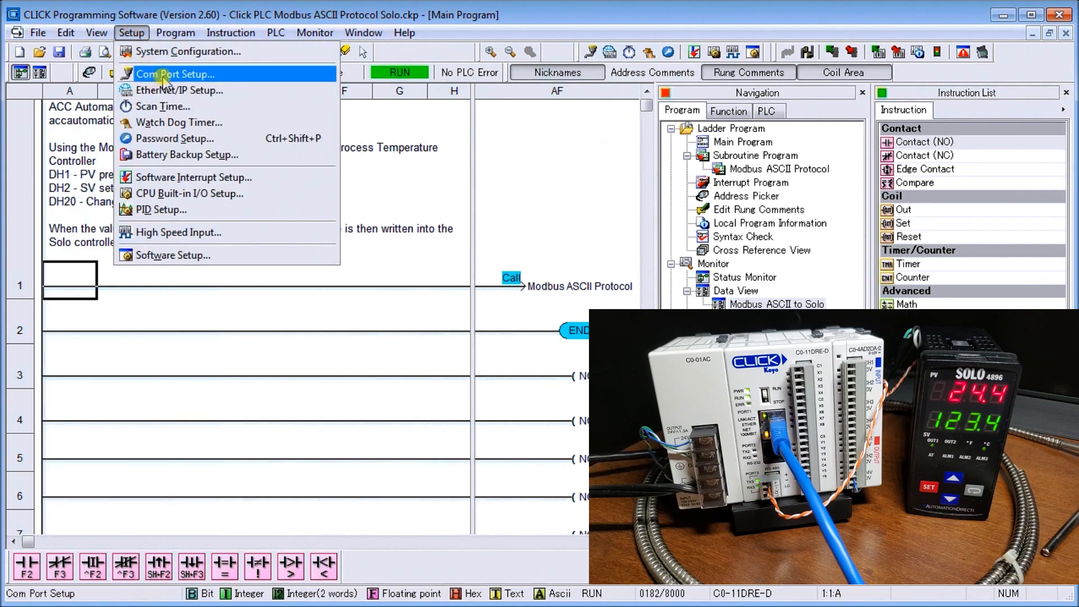
- Review port 3's details in System Configuration (19200 baud, even parity, 7 data bits) and close it unchanged
click(175, 75)
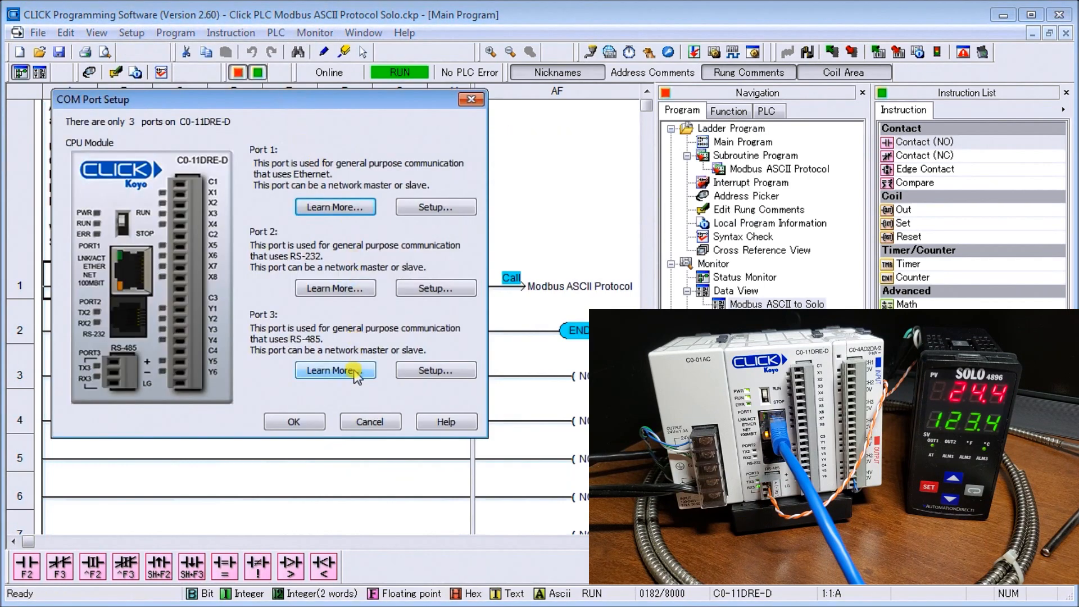
mouse_move(435, 370)
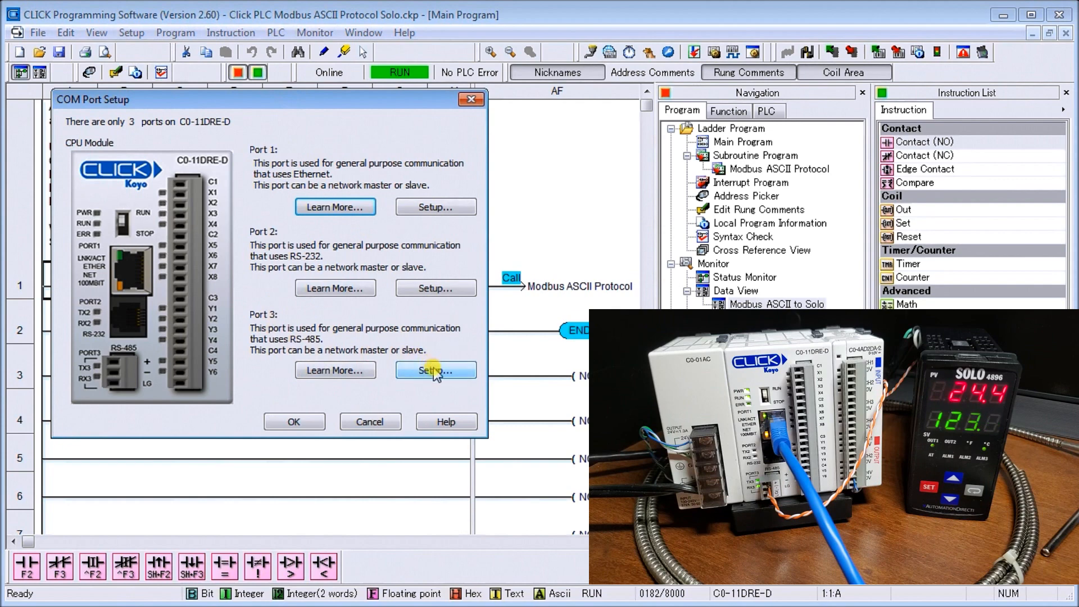
click(435, 370)
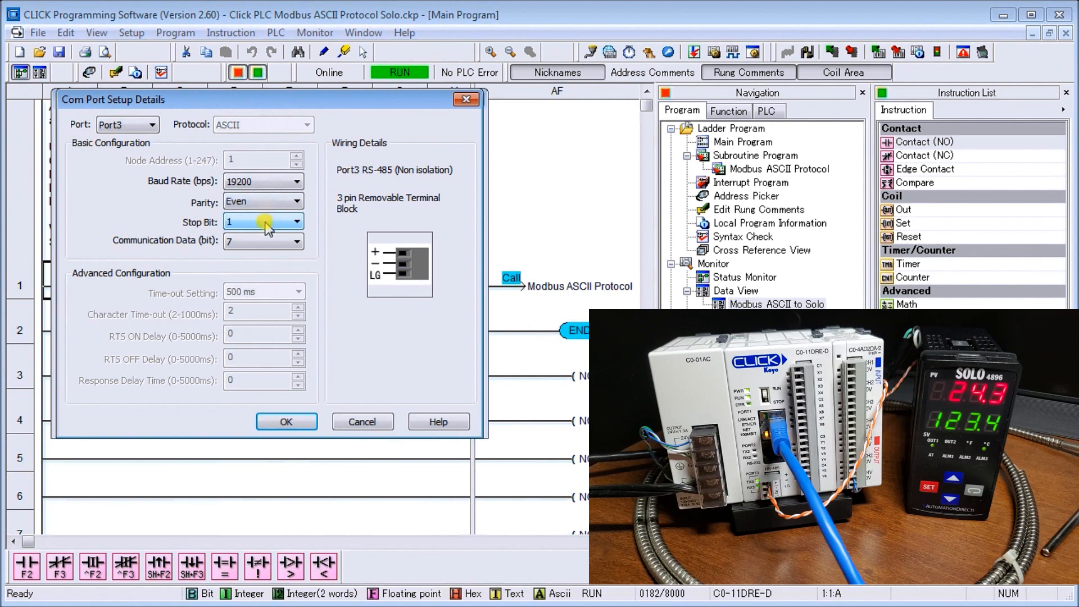
mouse_move(267, 248)
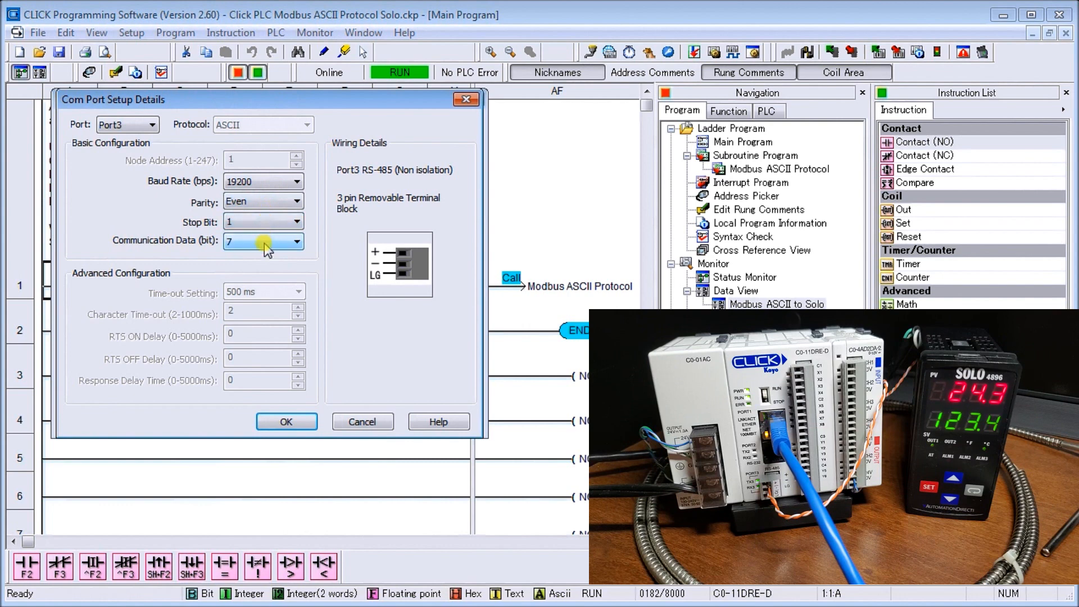
mouse_move(457, 318)
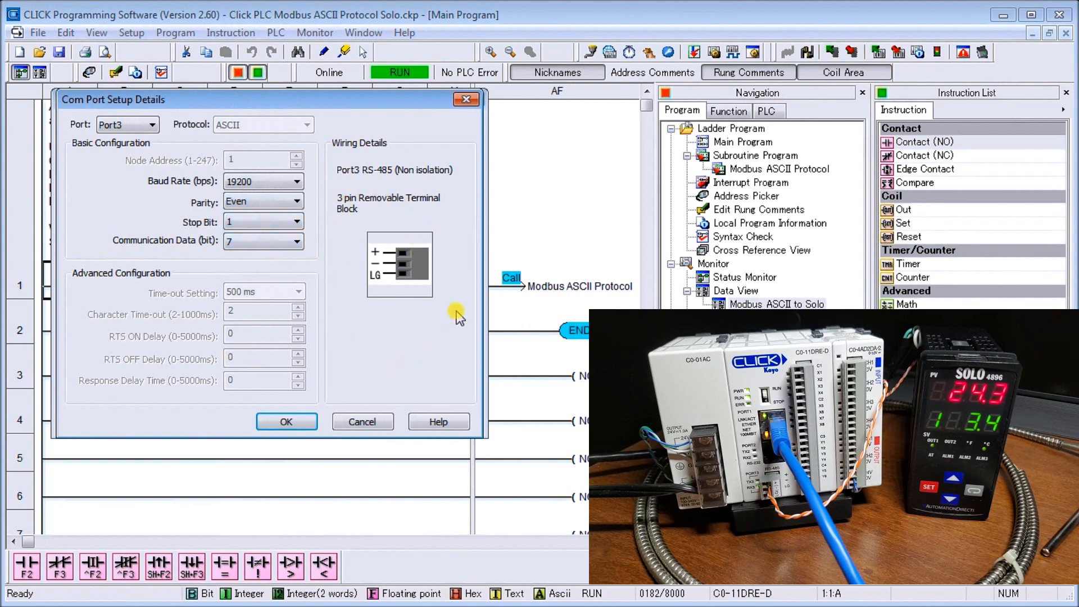
mouse_move(357, 334)
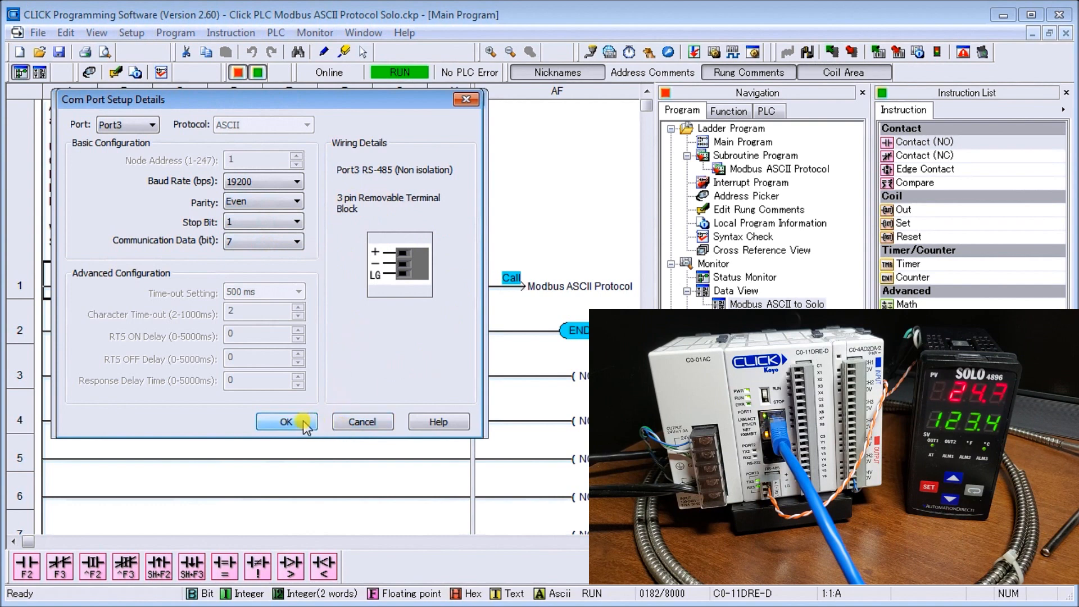
click(287, 422)
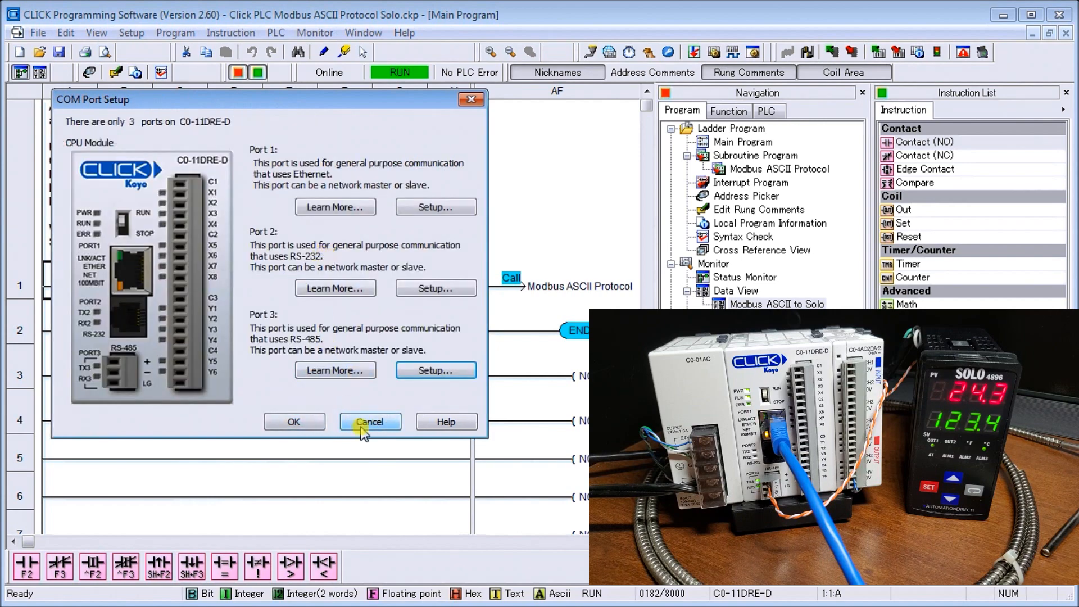
click(370, 421)
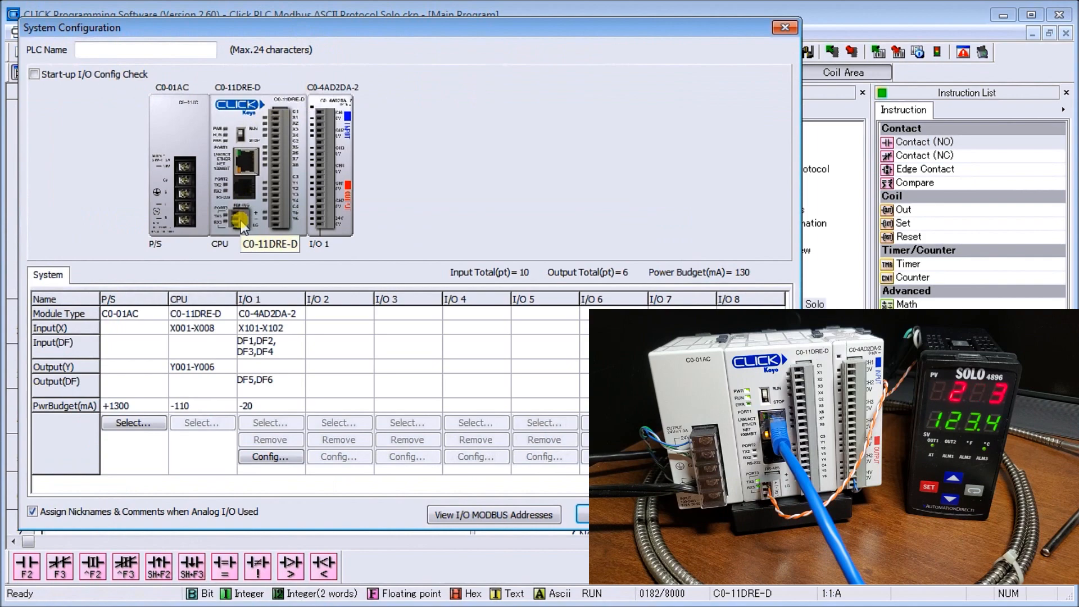
- Recheck port 3's communication settings from Com Port Setup and cancel without changes
click(269, 456)
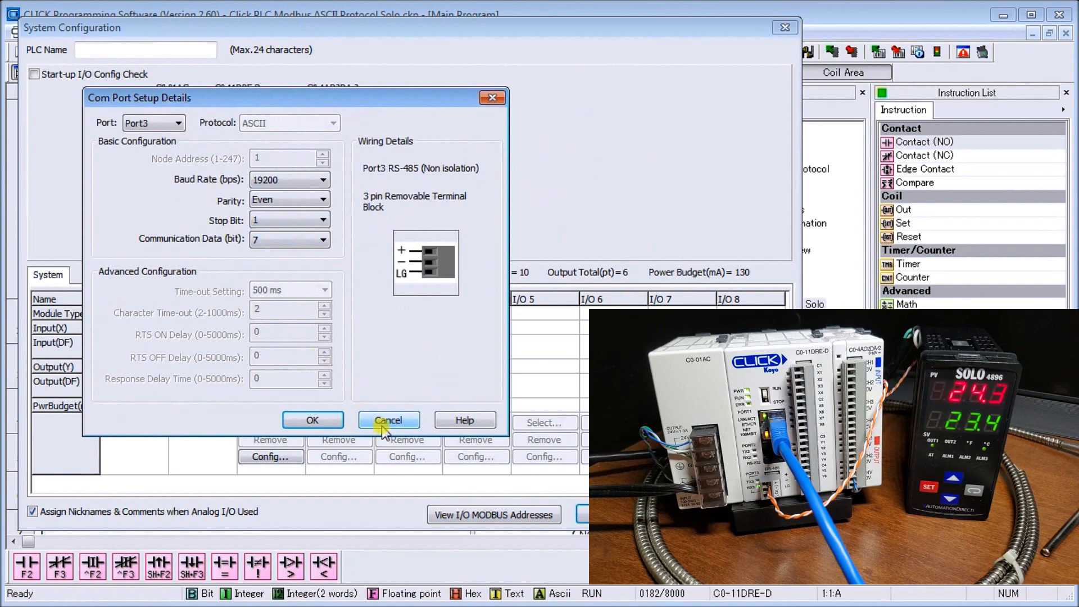
click(388, 419)
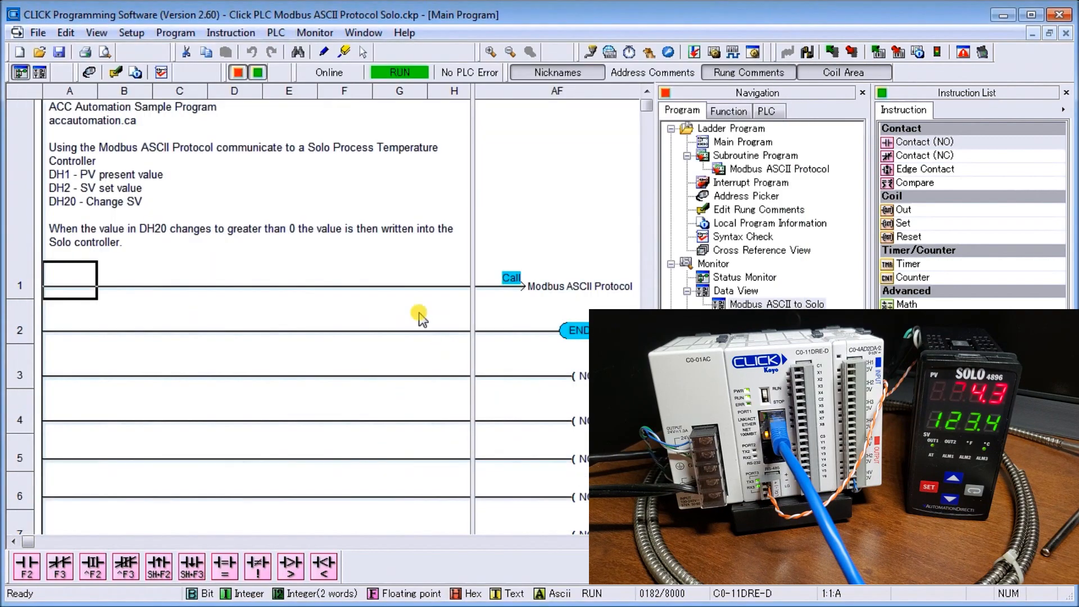
mouse_move(399, 259)
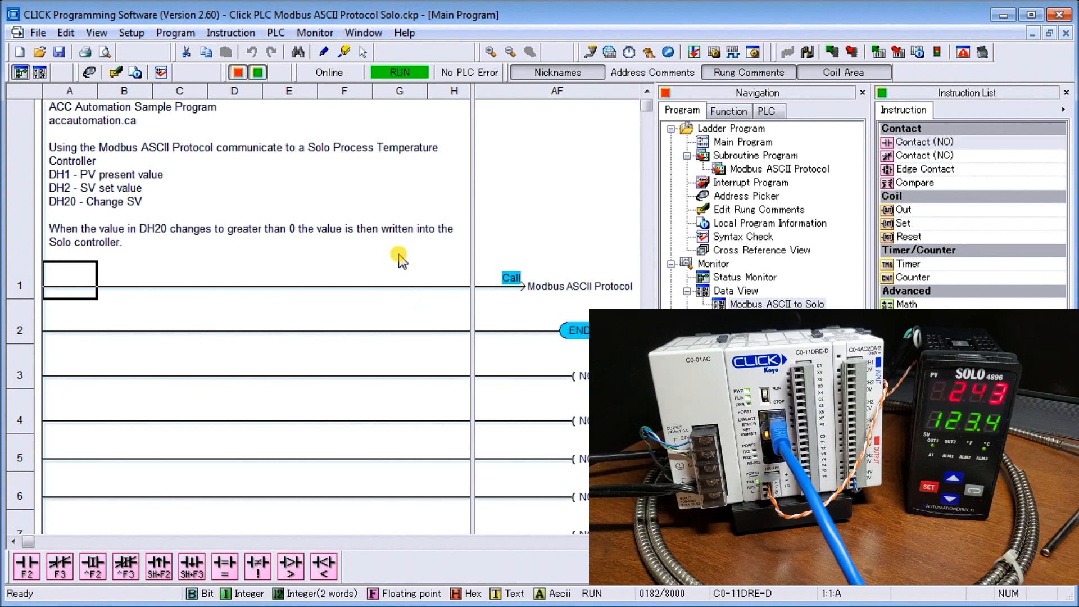
mouse_move(454, 231)
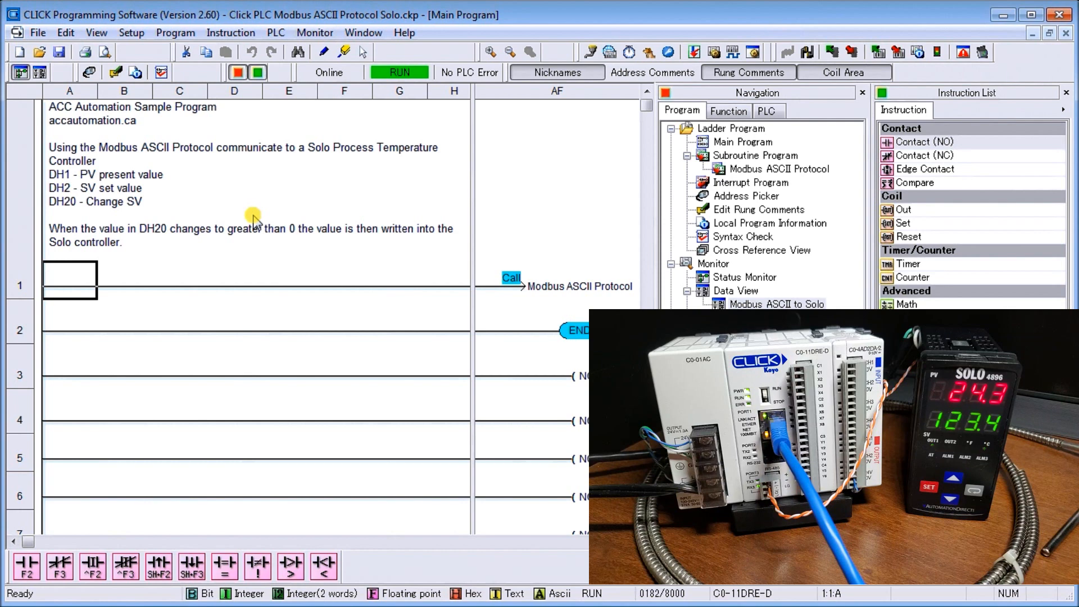
mouse_move(282, 222)
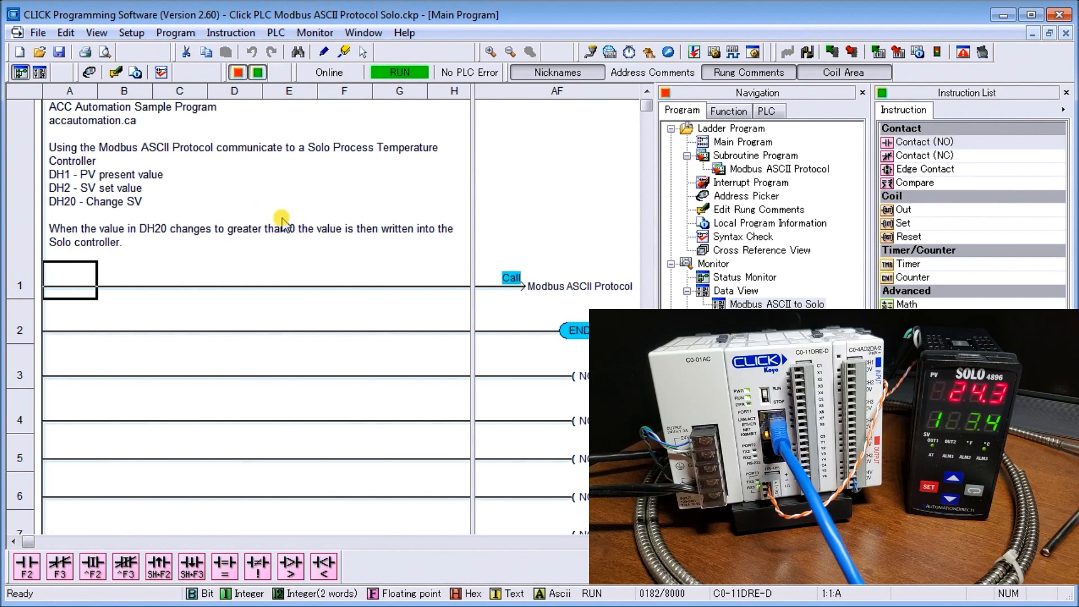
mouse_move(181, 209)
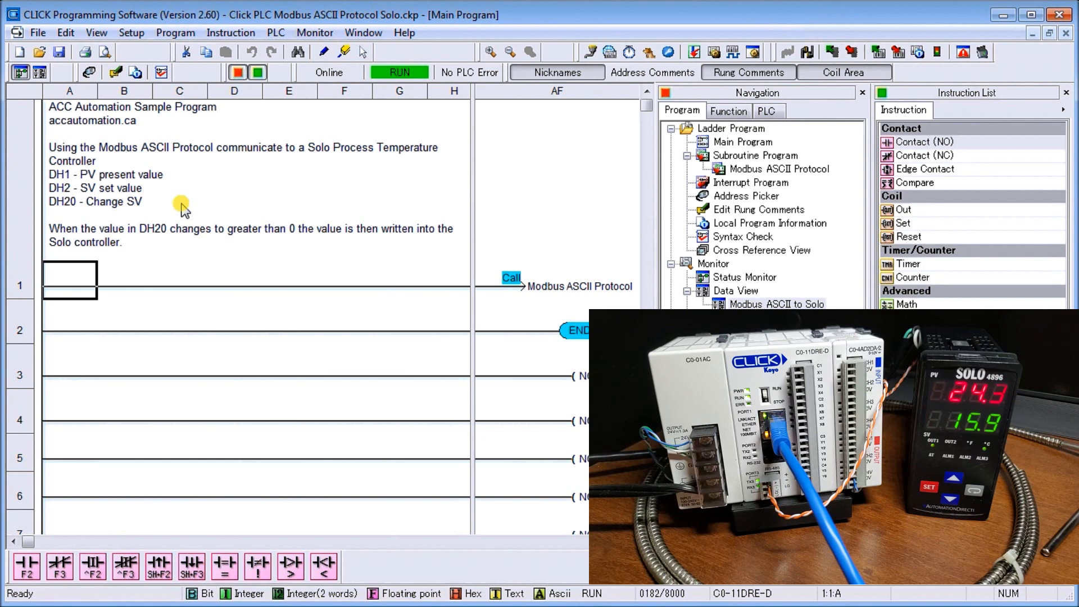
mouse_move(187, 219)
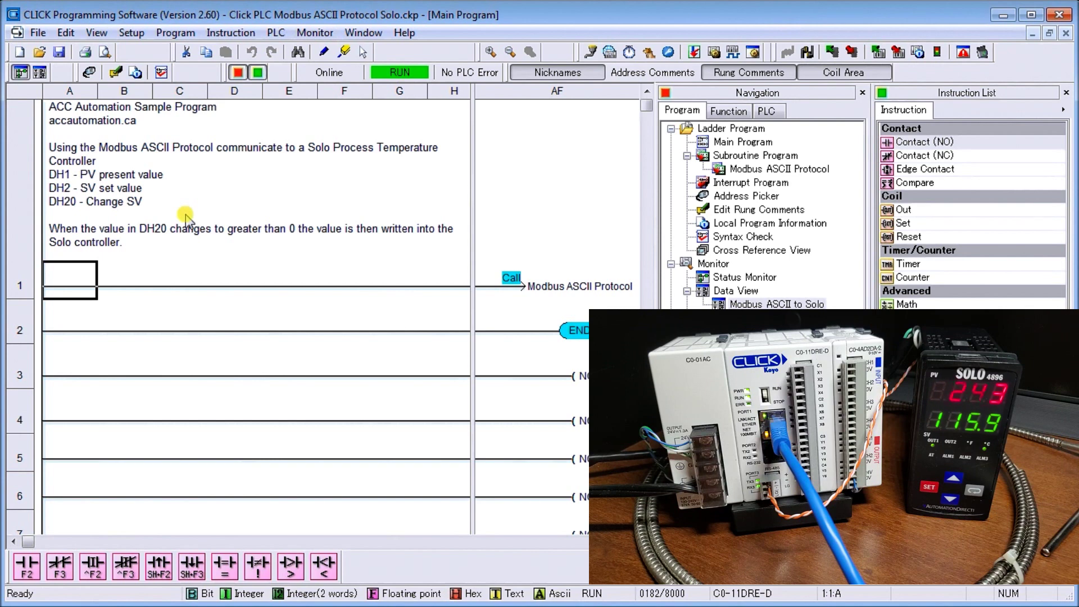
mouse_move(740, 162)
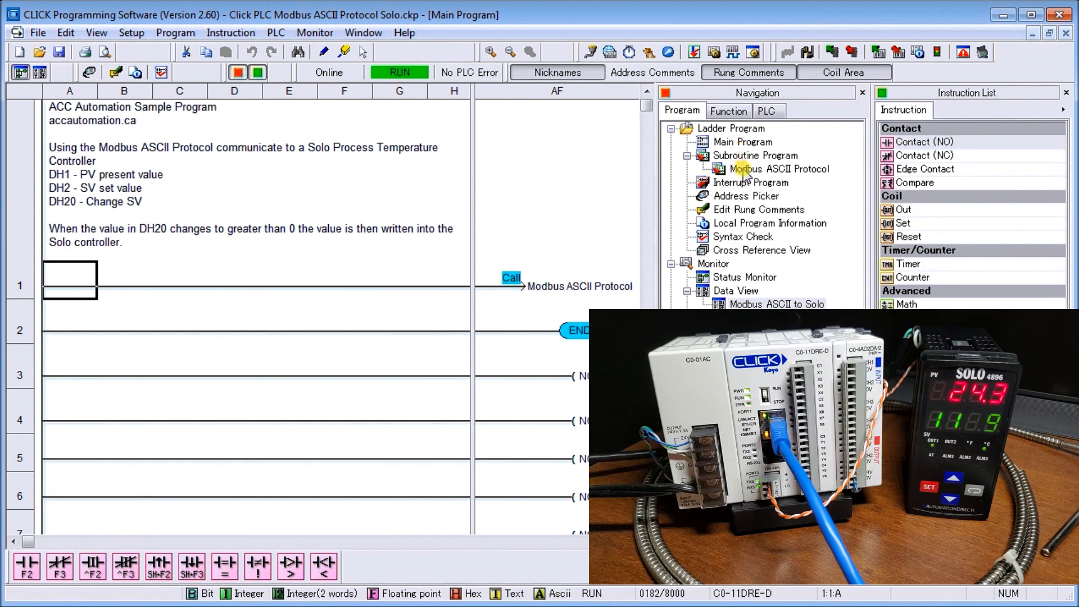
- Bring up the Modbus ASCII Protocol subroutine from the Navigation tree
double_click(778, 169)
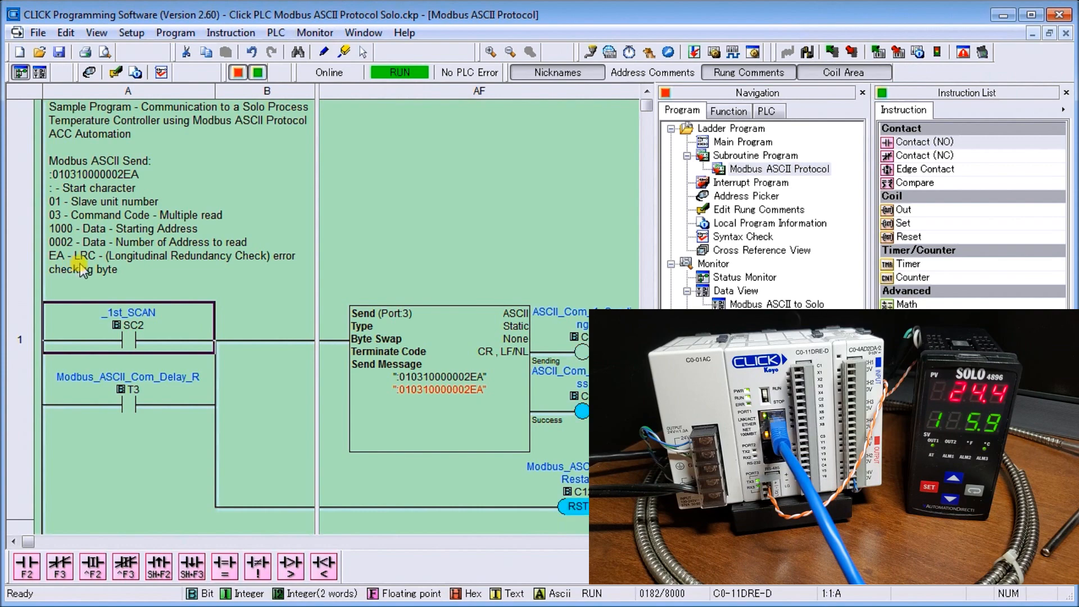
mouse_move(130, 269)
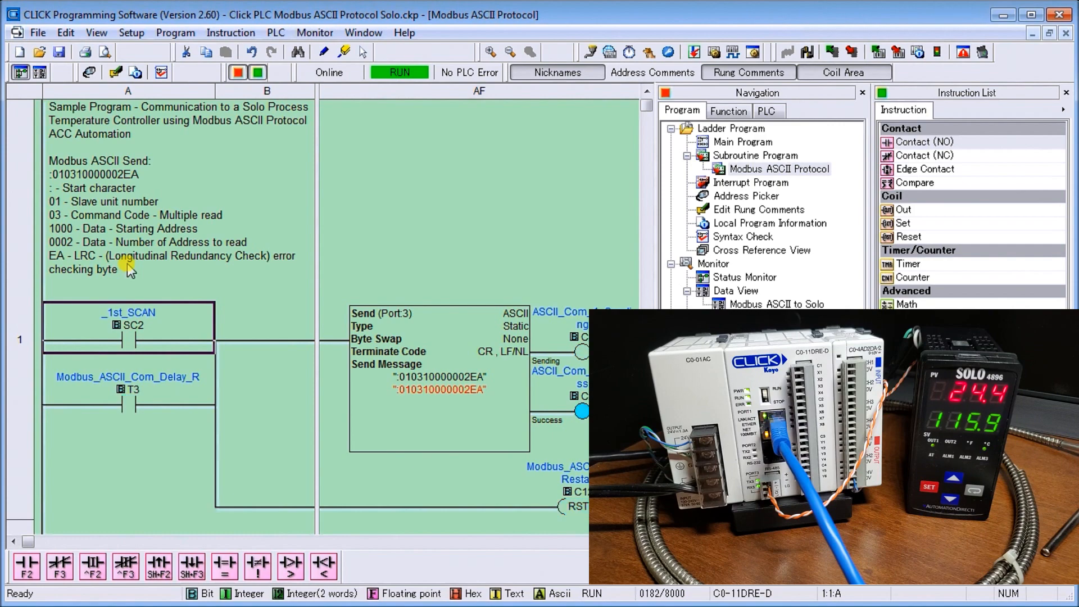
mouse_move(434, 369)
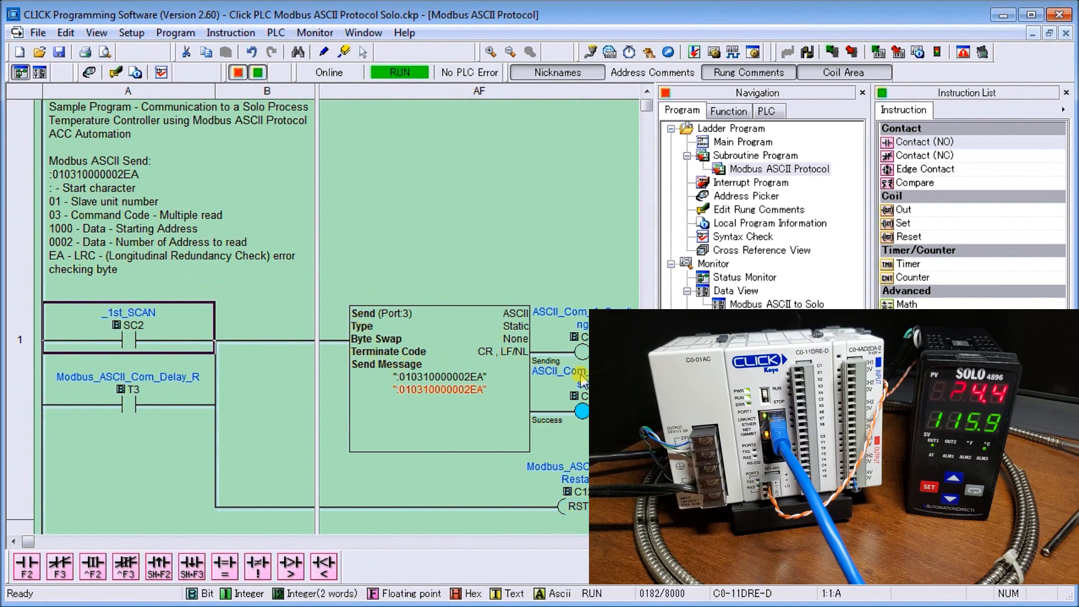
- Scroll through rungs 2-4: the receive rung, done-bit rung and 10 ms delay timer
scroll(down, 3)
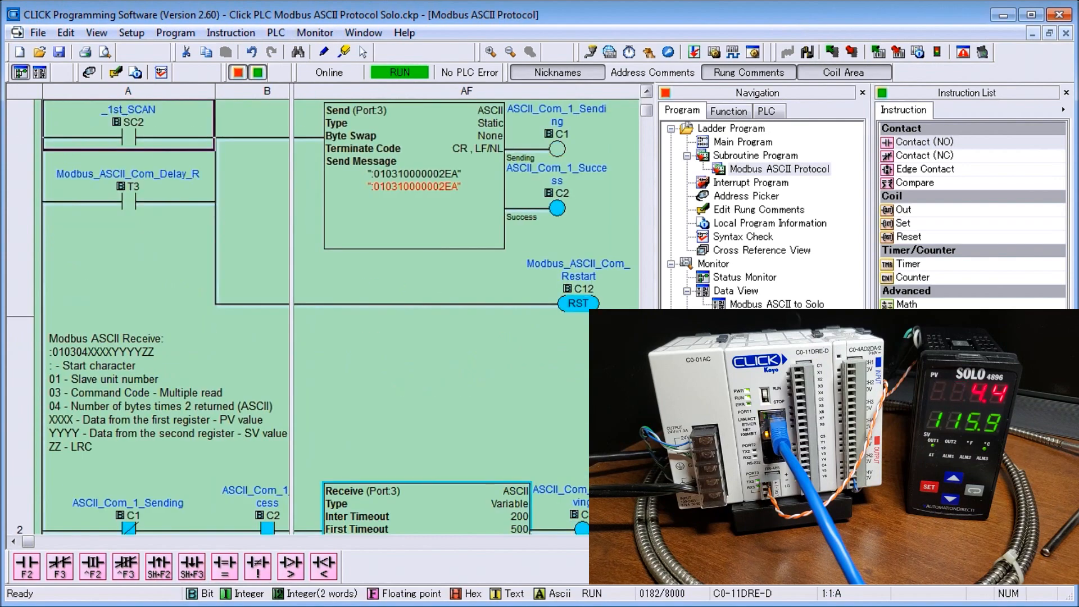
scroll(down, 3)
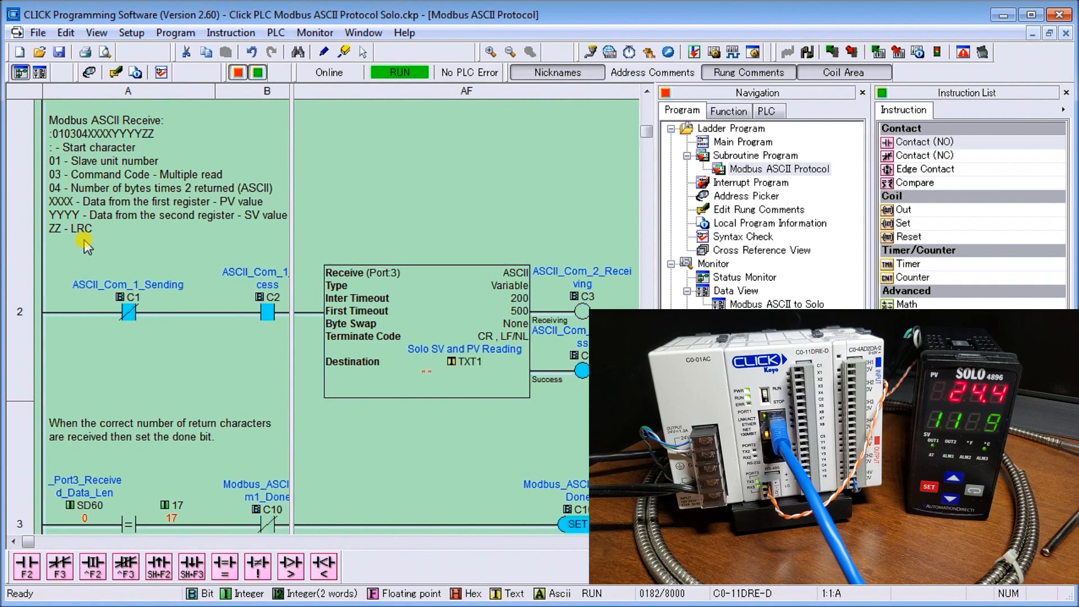
scroll(down, 3)
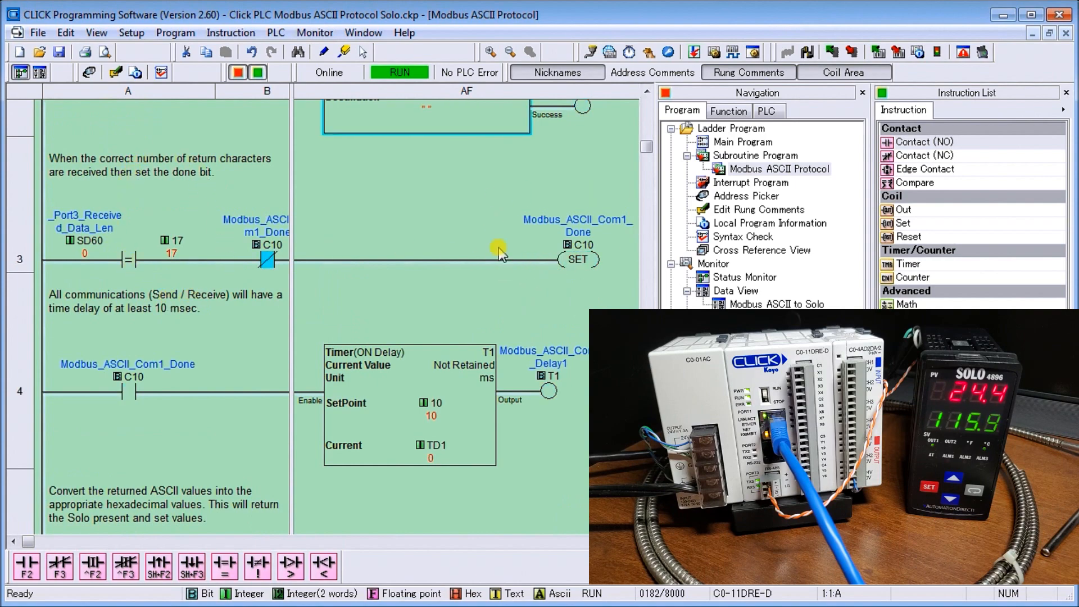
mouse_move(118, 398)
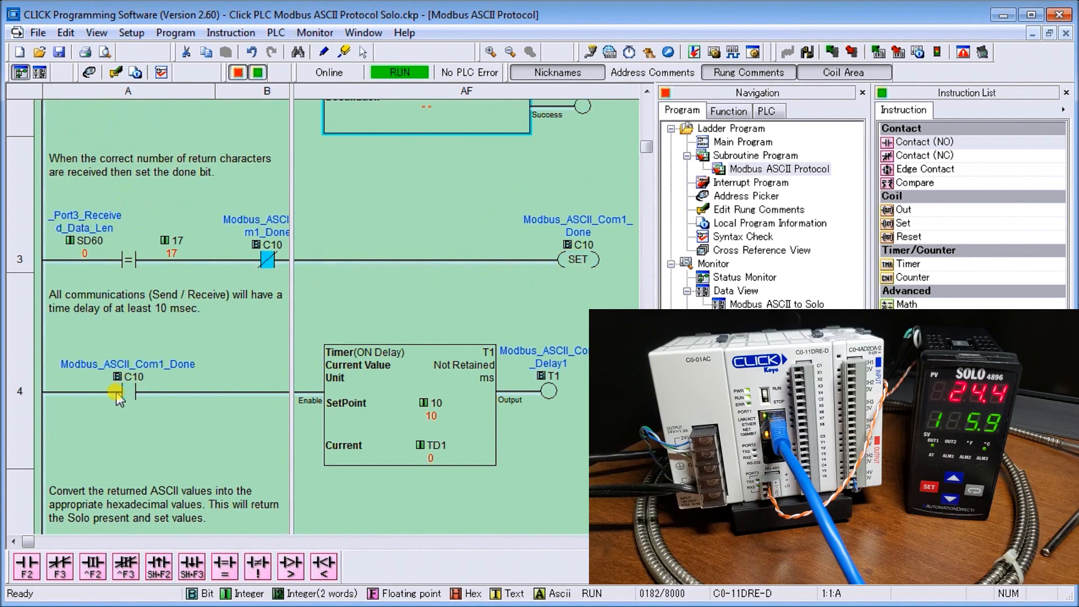
scroll(down, 3)
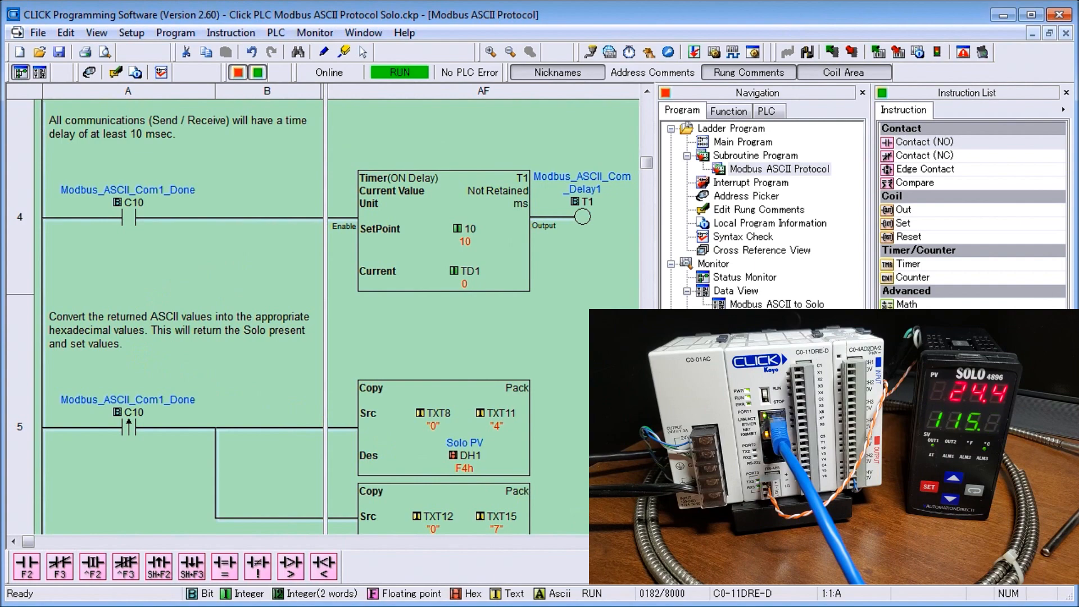
- Scroll past the rung 5 ASCII-to-hex copy into PV and SV, reaching the Send SV Value rung
scroll(down, 3)
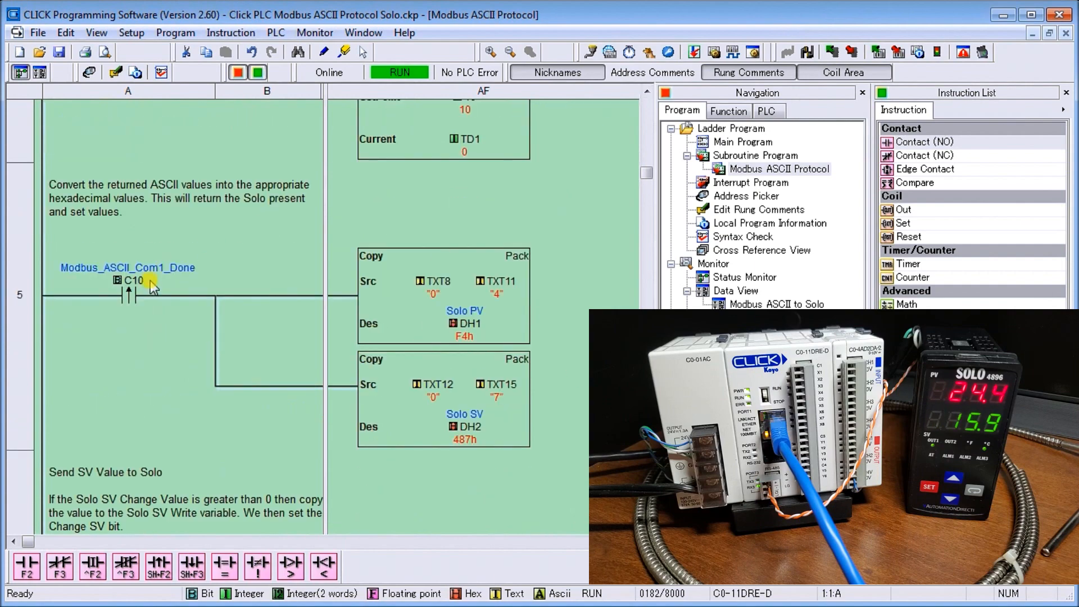
mouse_move(407, 267)
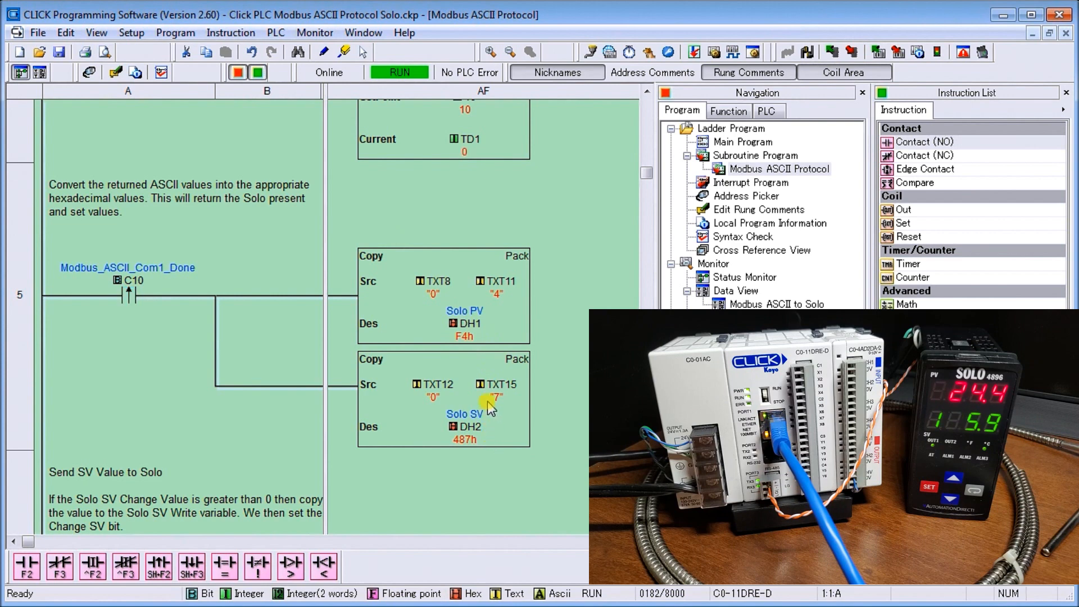
mouse_move(454, 452)
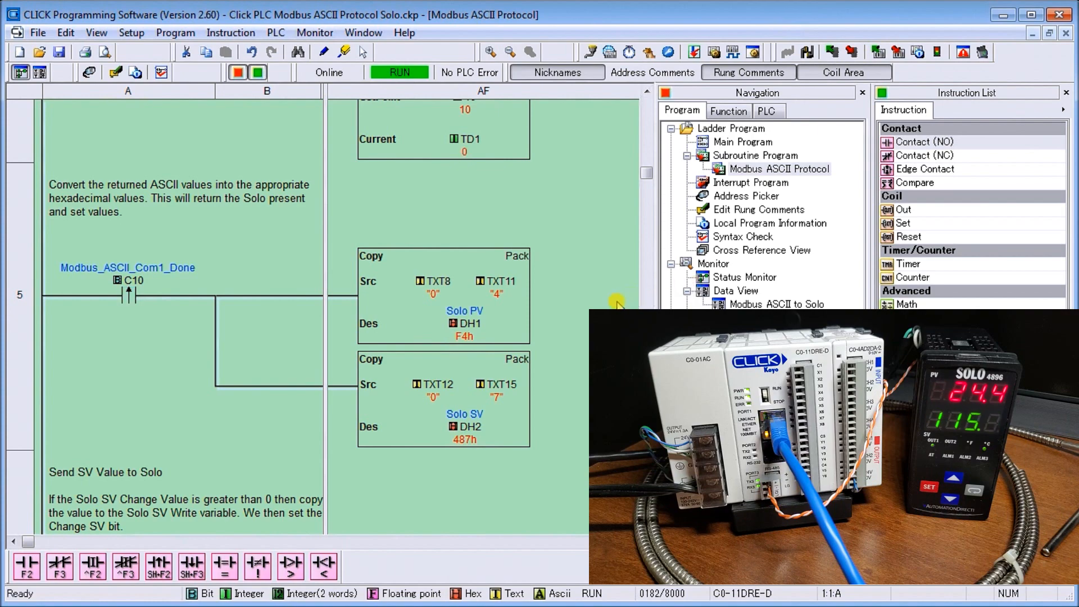
scroll(down, 3)
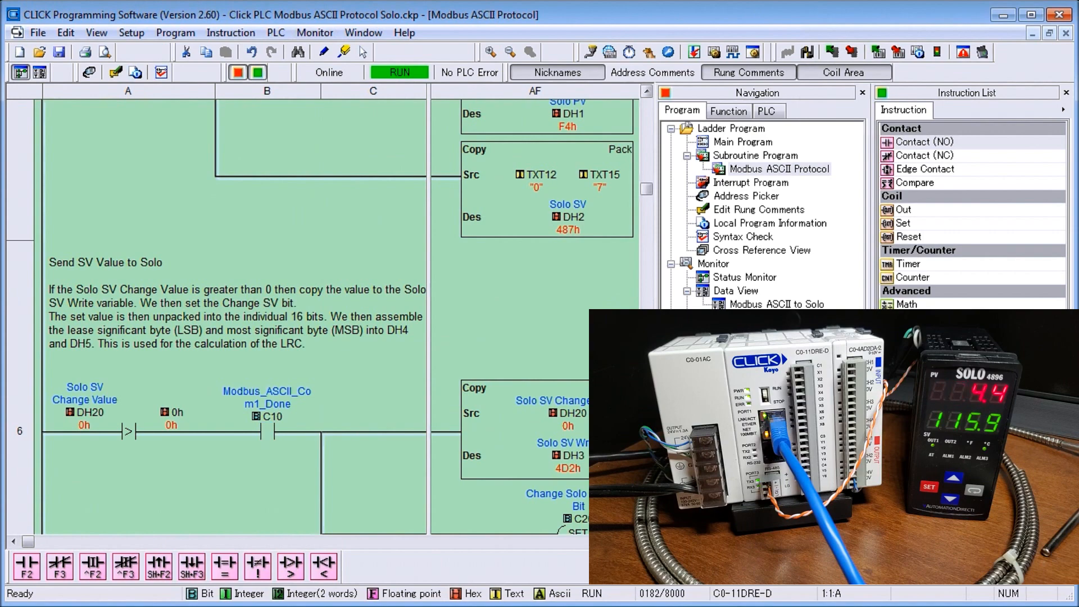
- Scroll through rung 6's Copy Single, Unpack and Pack boxes splitting SV into DH4 and DH5, to the LRC rung
scroll(down, 3)
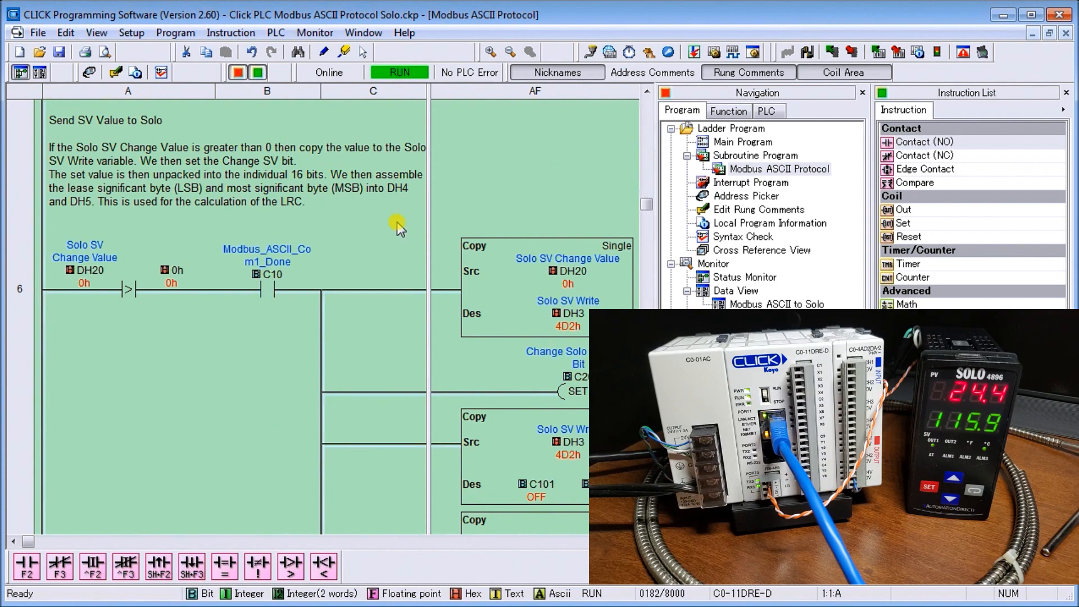
mouse_move(12, 191)
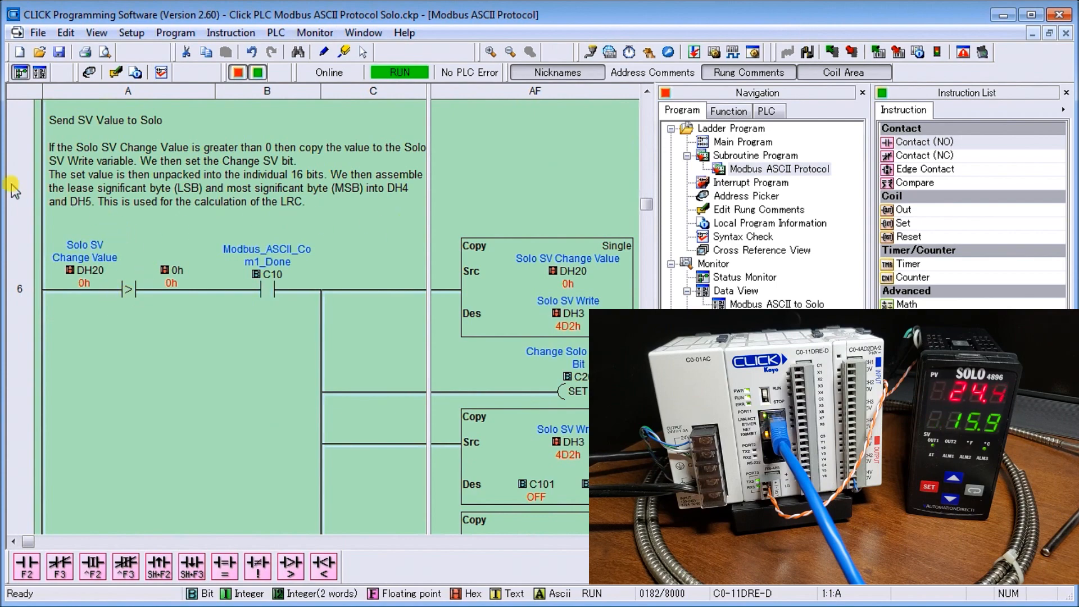
mouse_move(172, 311)
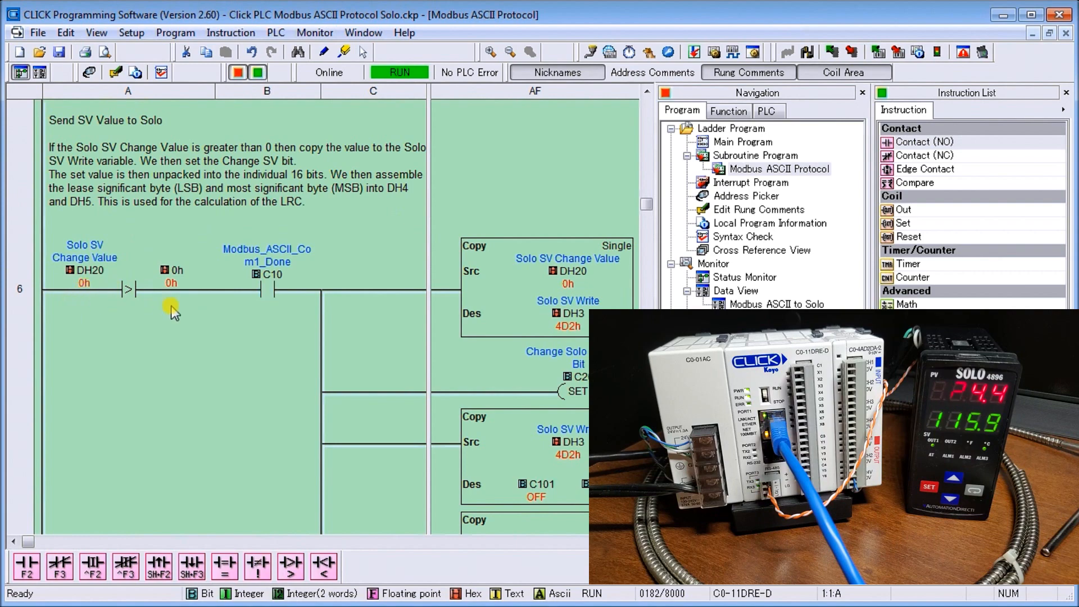
mouse_move(529, 278)
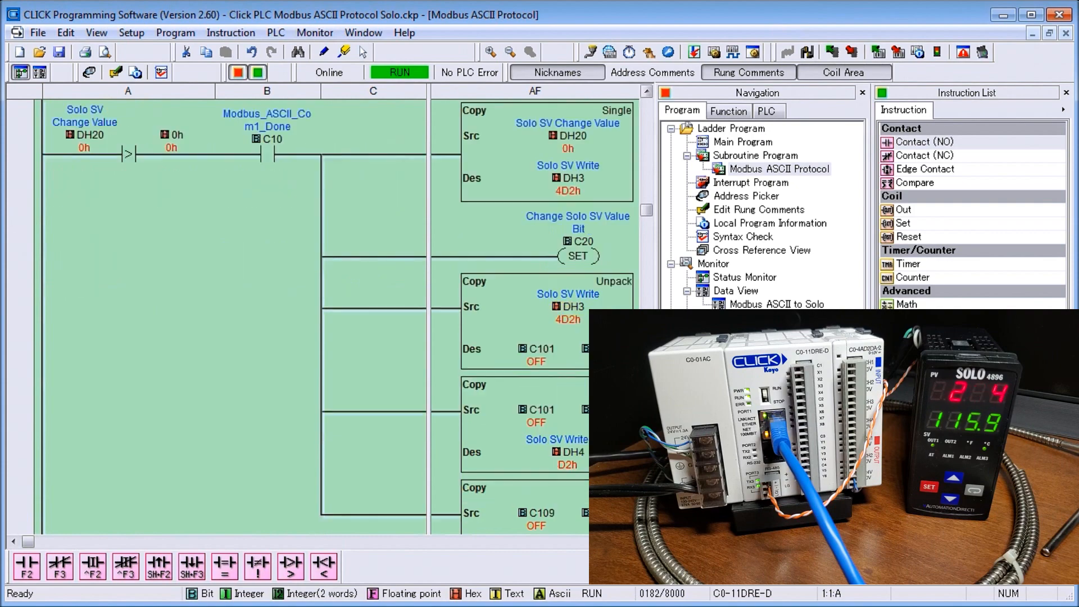
scroll(down, 3)
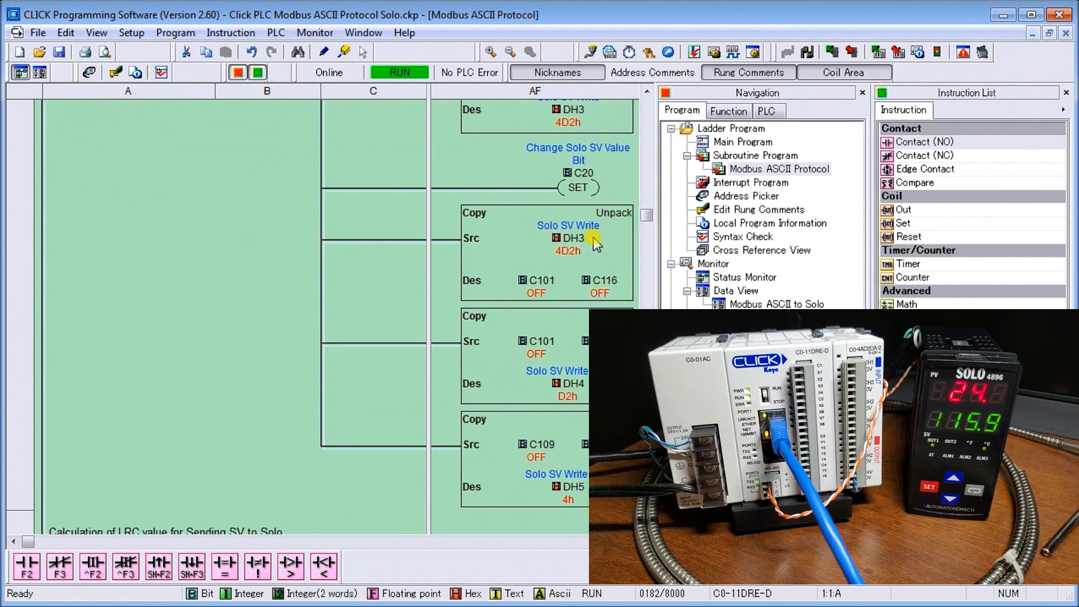
mouse_move(615, 250)
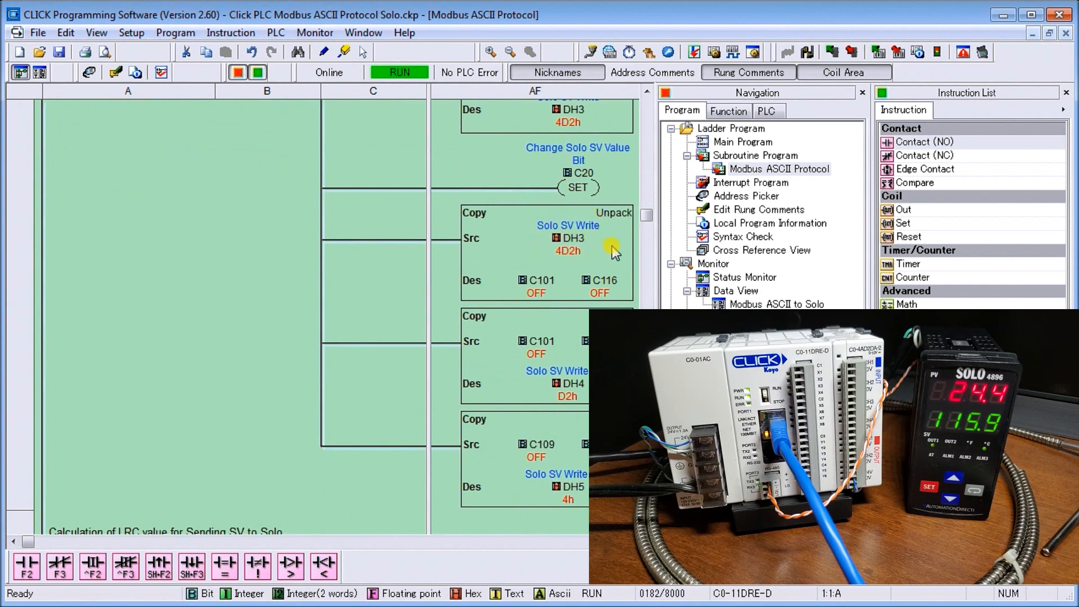
mouse_move(601, 261)
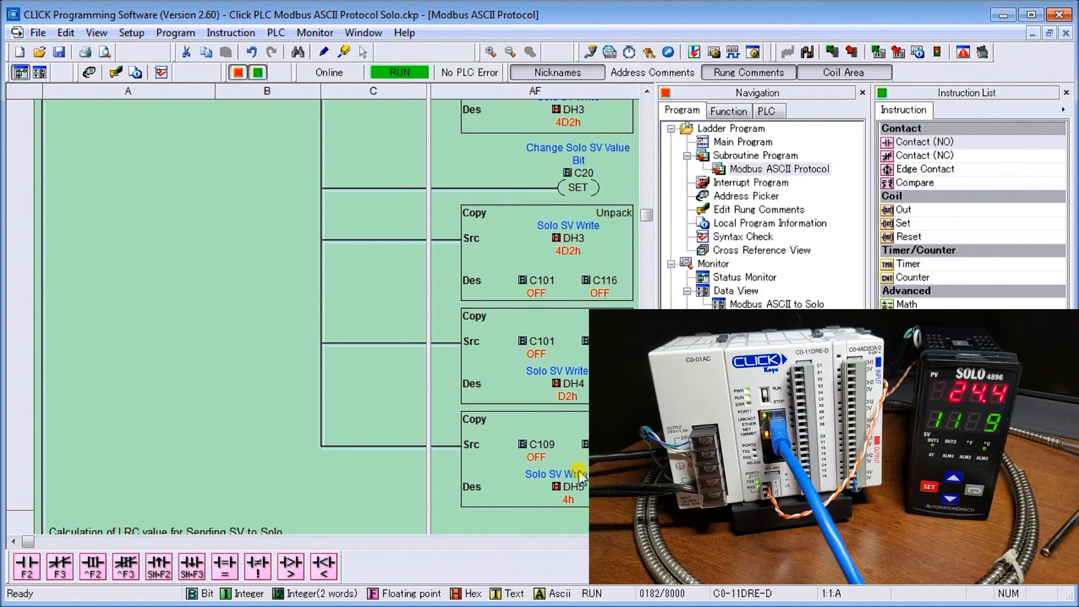
scroll(down, 3)
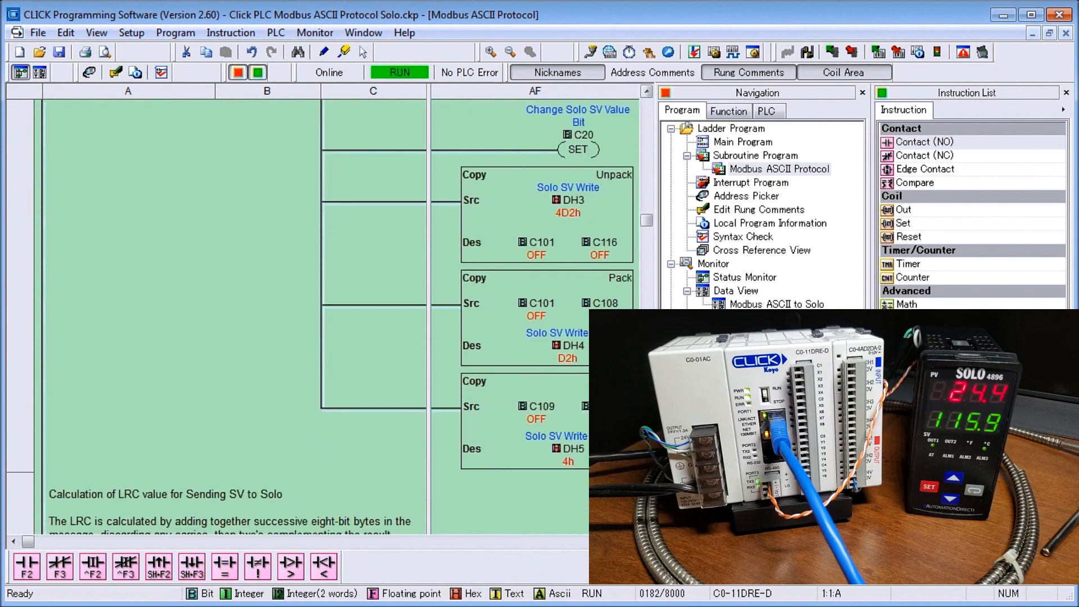
scroll(down, 3)
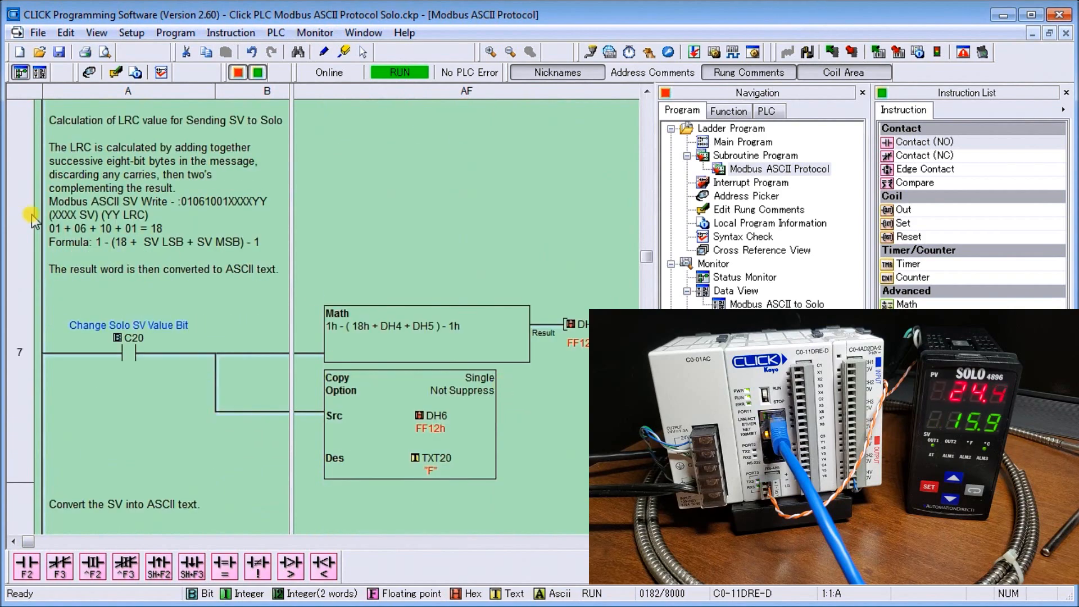
mouse_move(127, 172)
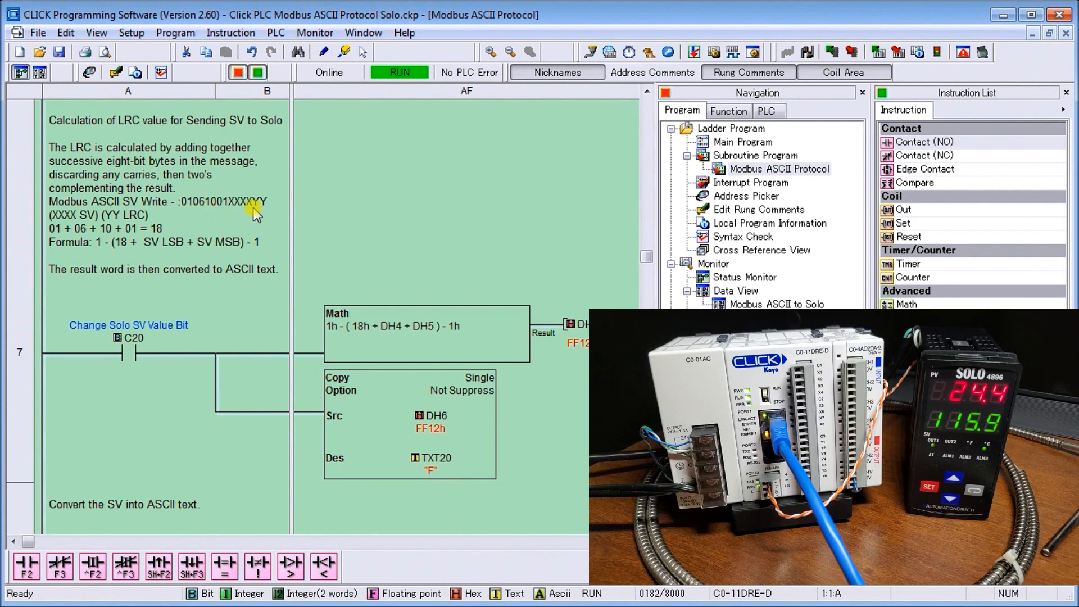
mouse_move(232, 232)
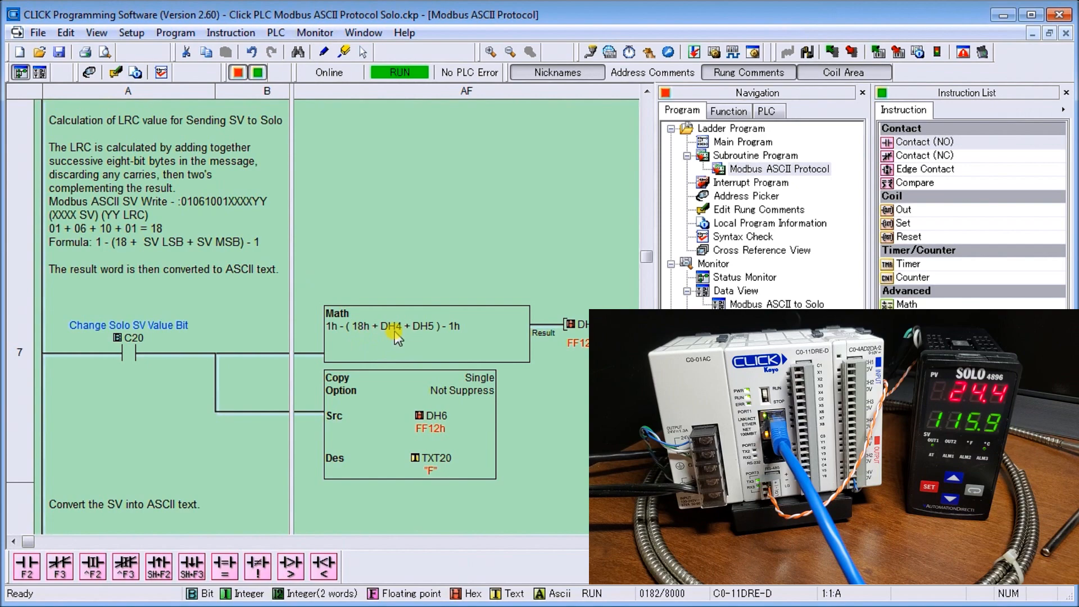
mouse_move(271, 191)
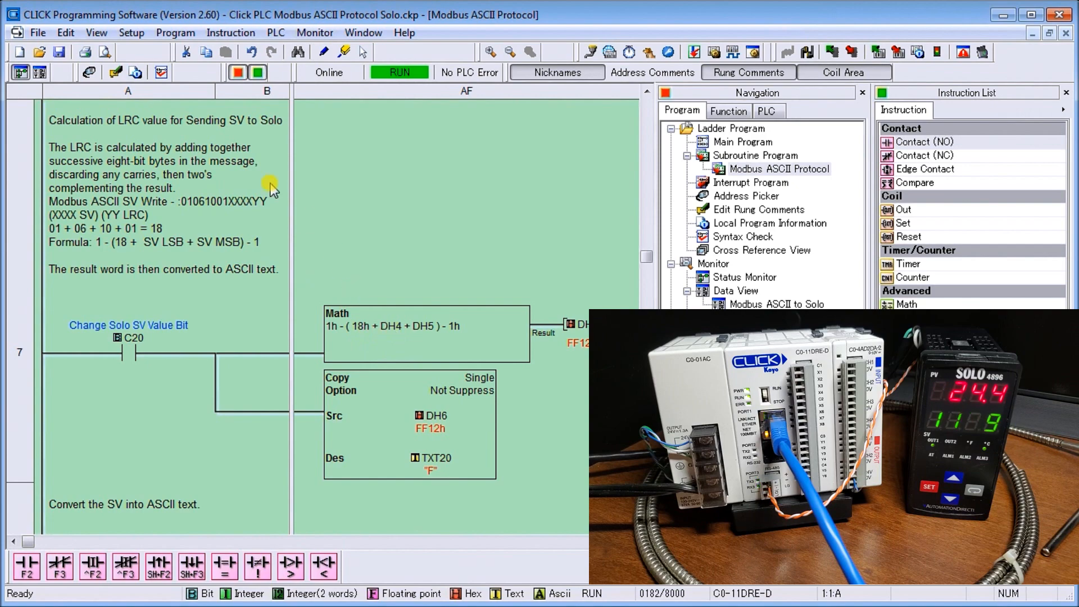
mouse_move(427, 348)
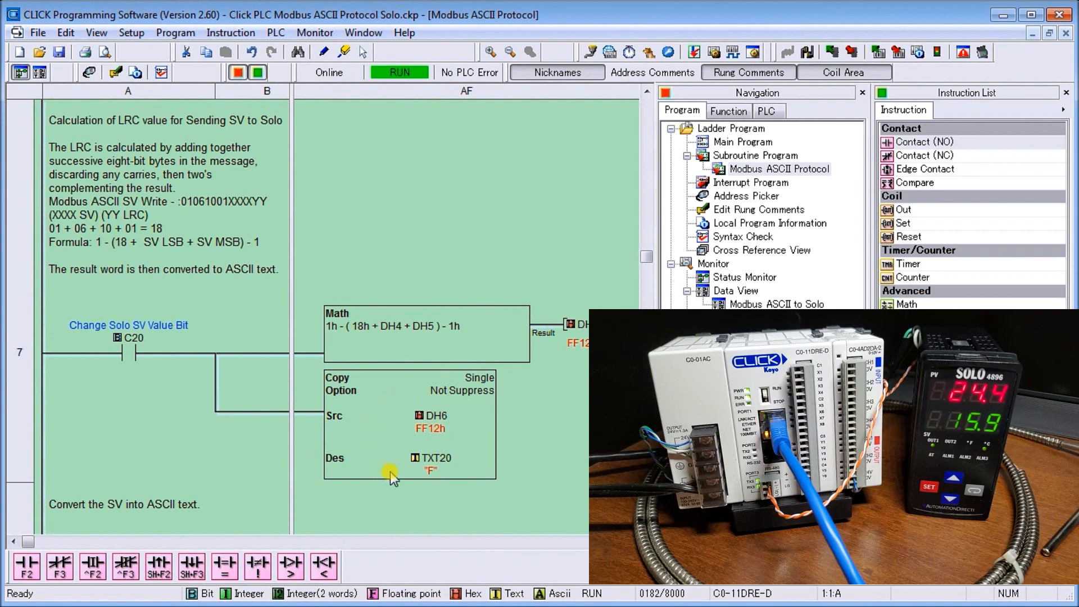
mouse_move(364, 468)
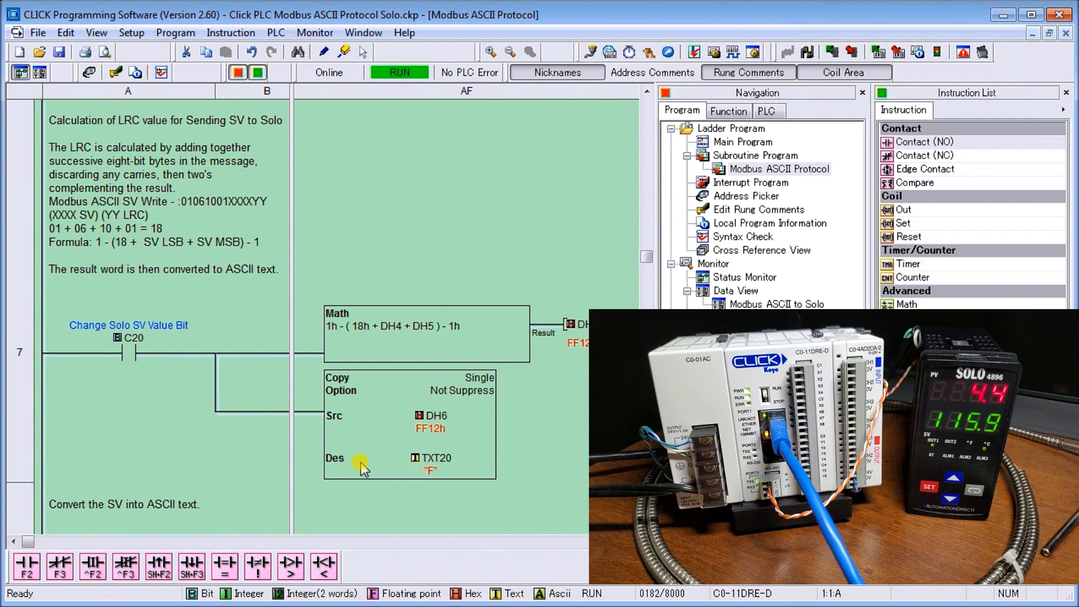
scroll(down, 3)
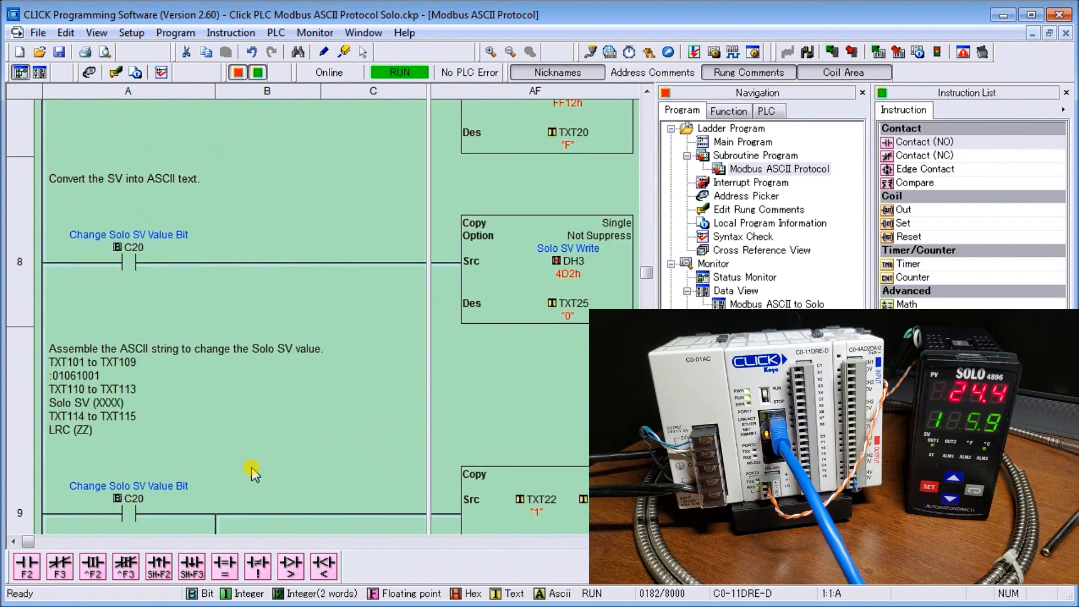
scroll(down, 3)
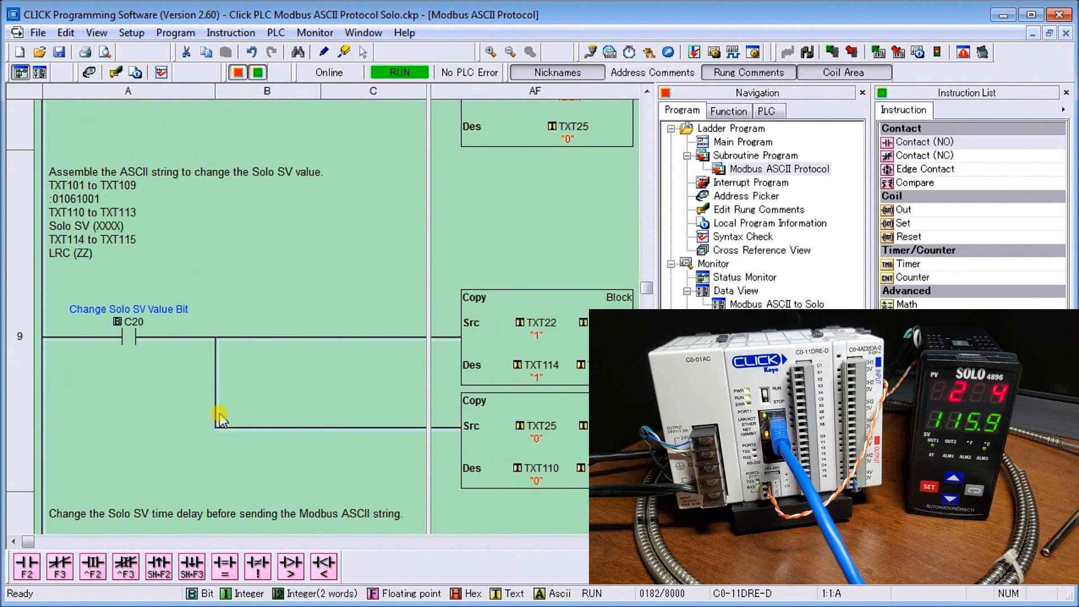
mouse_move(227, 384)
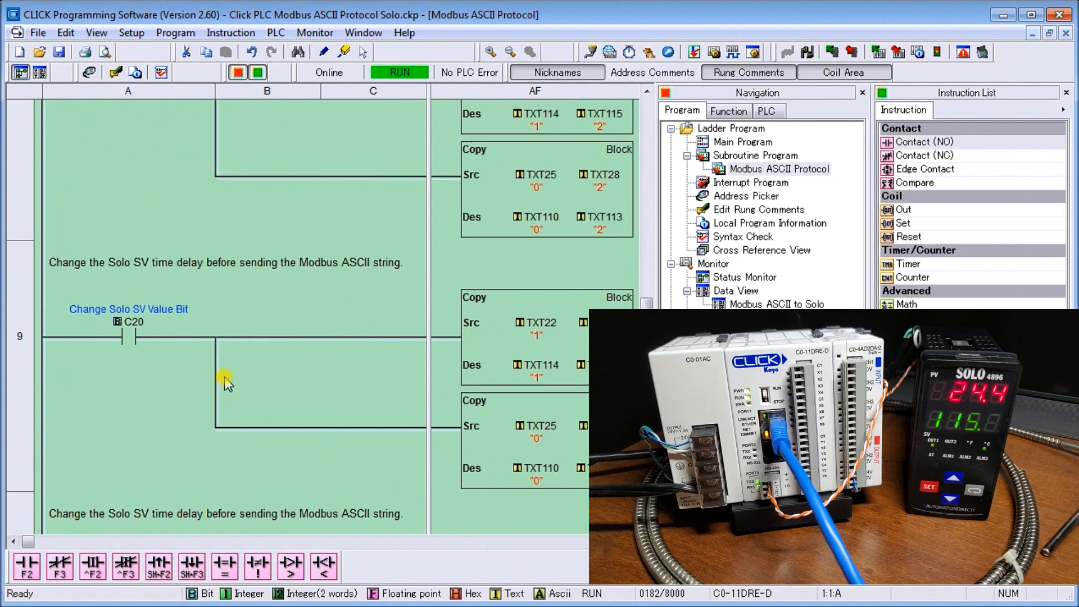
scroll(down, 3)
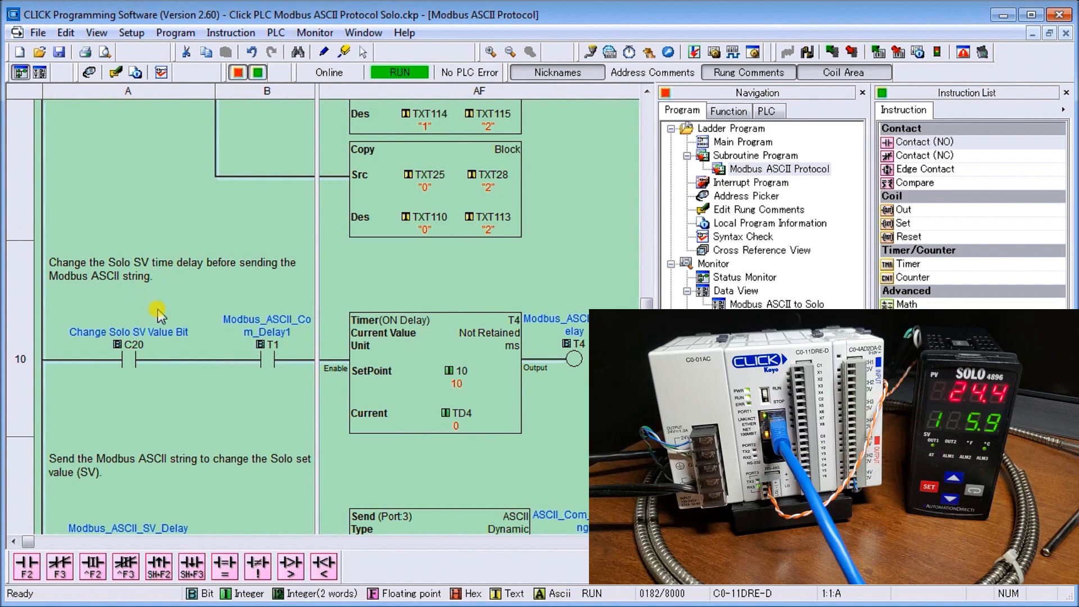
mouse_move(236, 336)
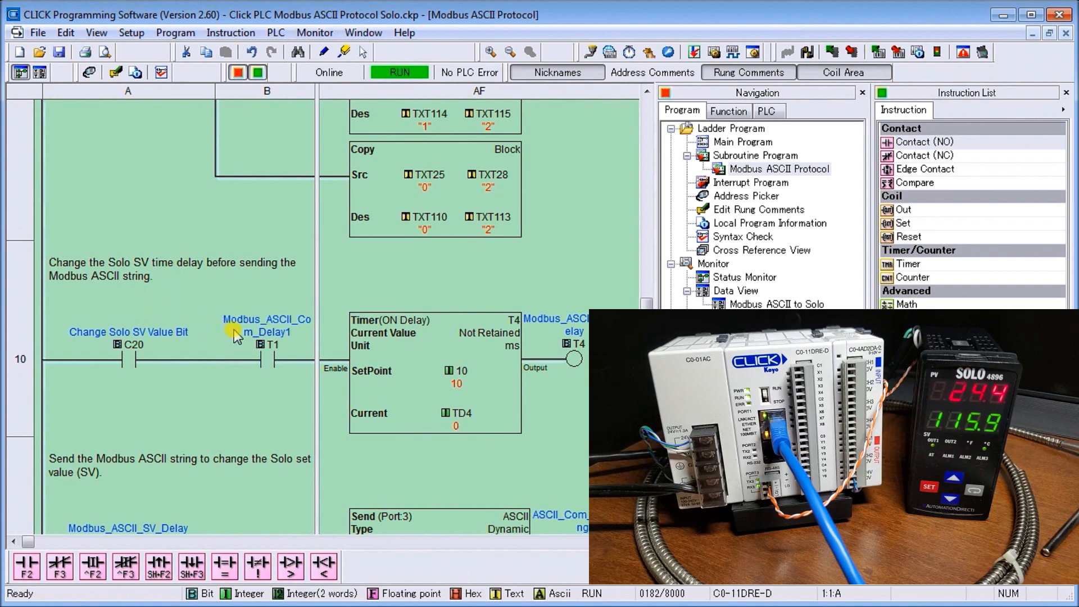
scroll(down, 3)
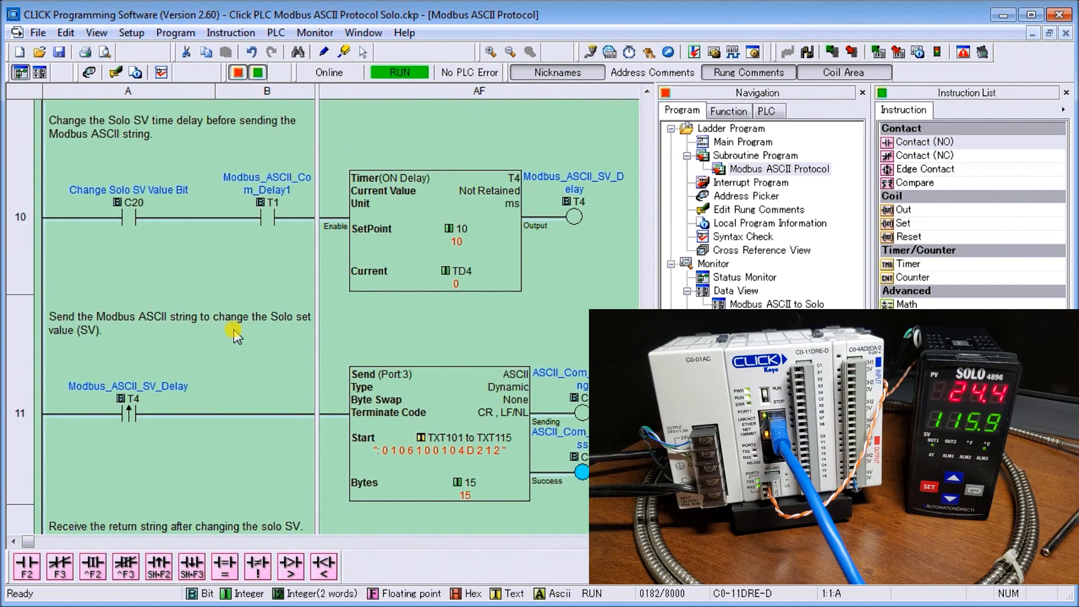
scroll(down, 3)
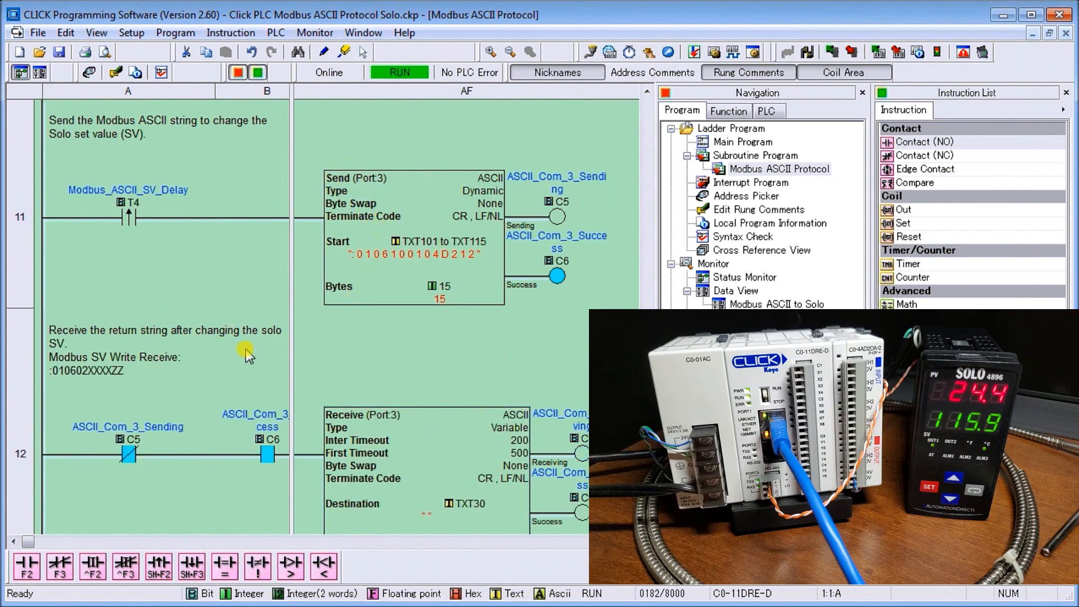
scroll(down, 3)
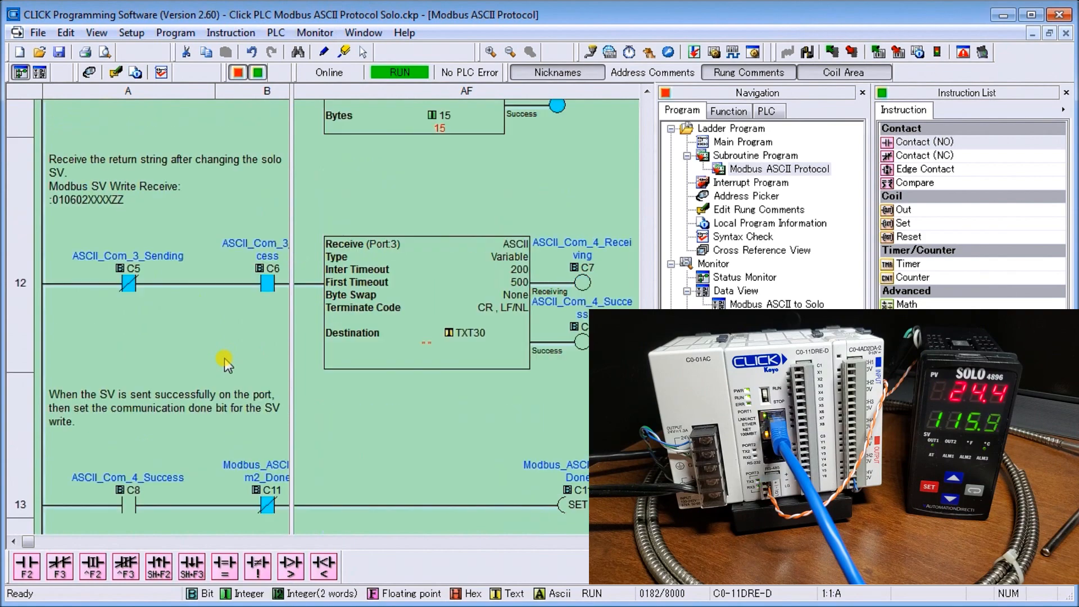
scroll(down, 3)
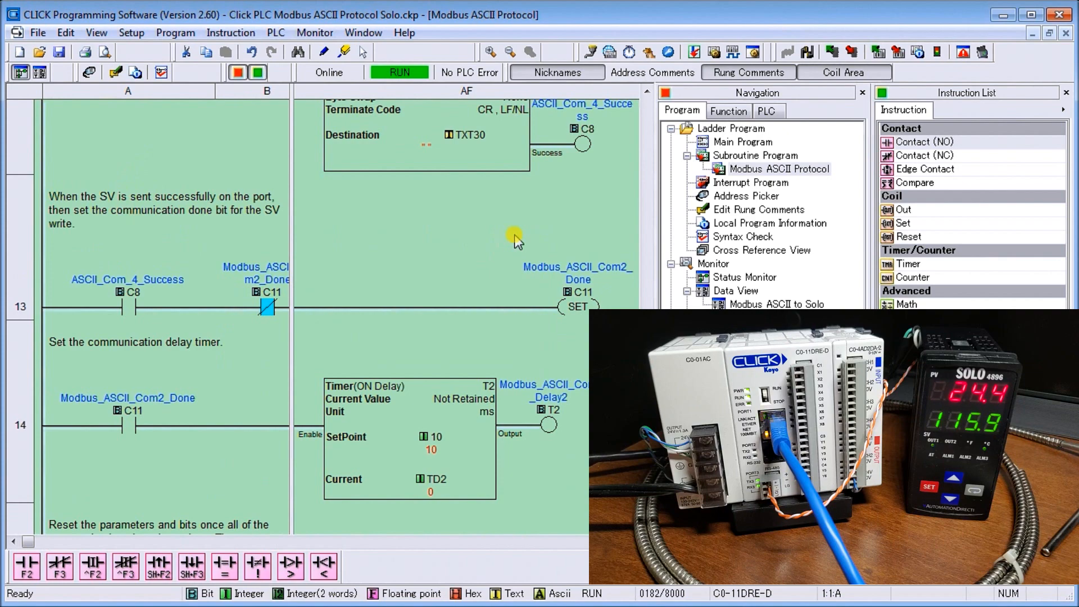
mouse_move(141, 400)
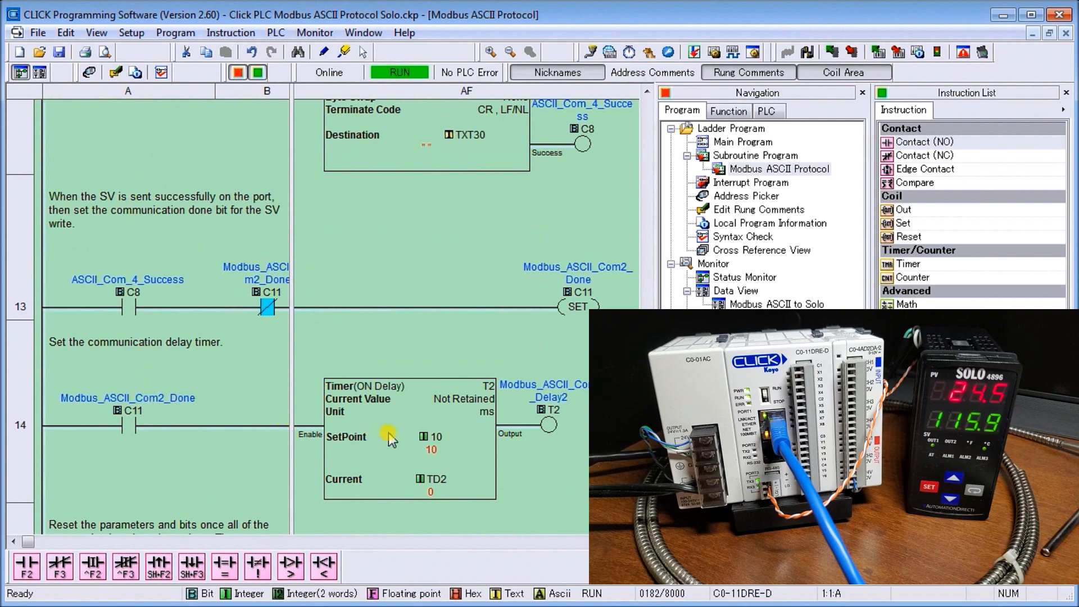
scroll(down, 3)
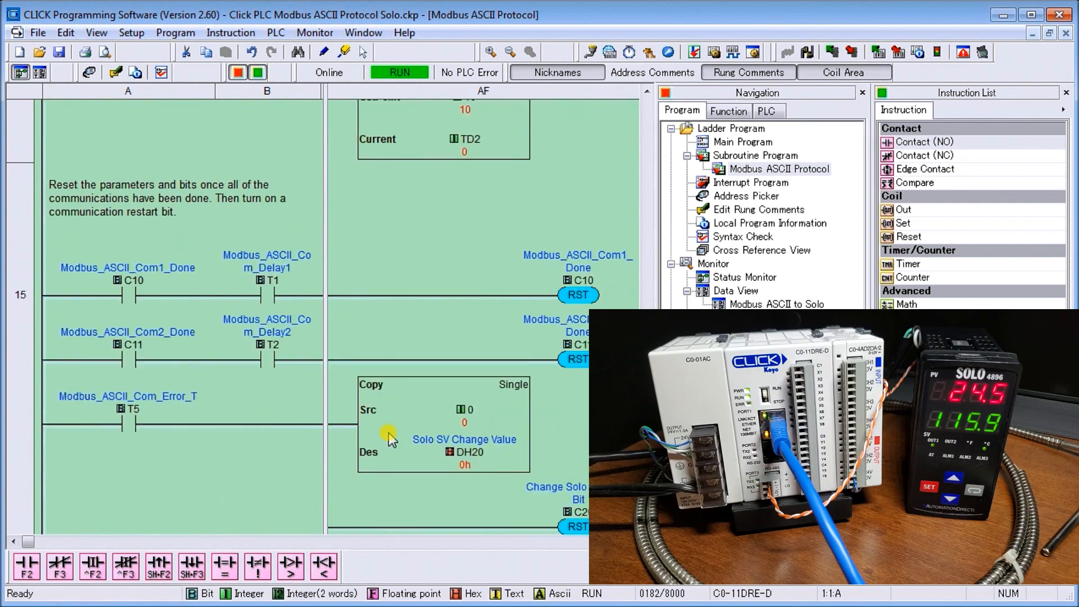
mouse_move(285, 263)
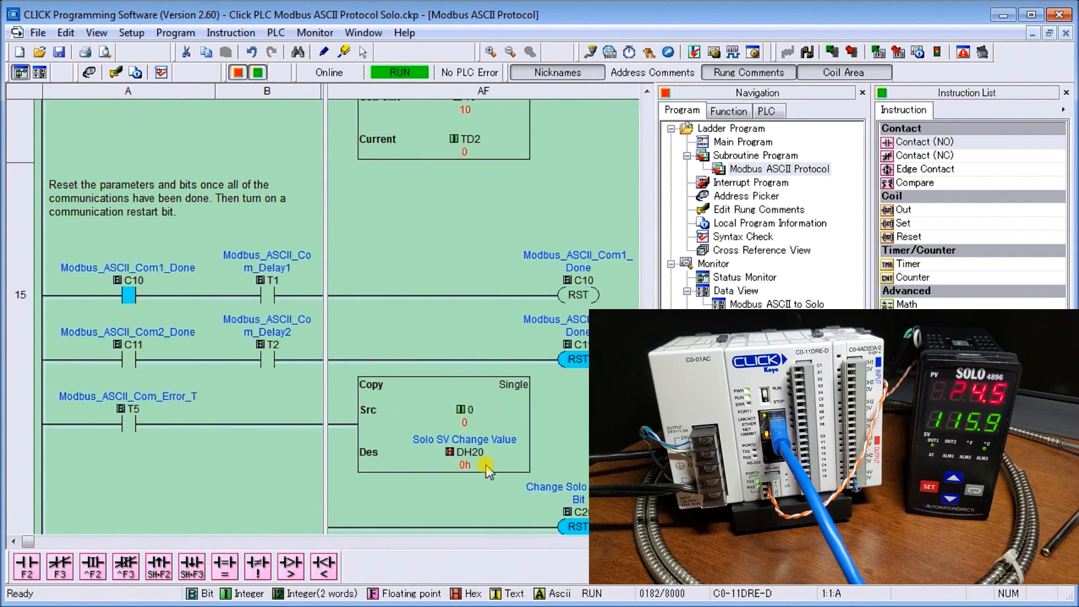
scroll(down, 3)
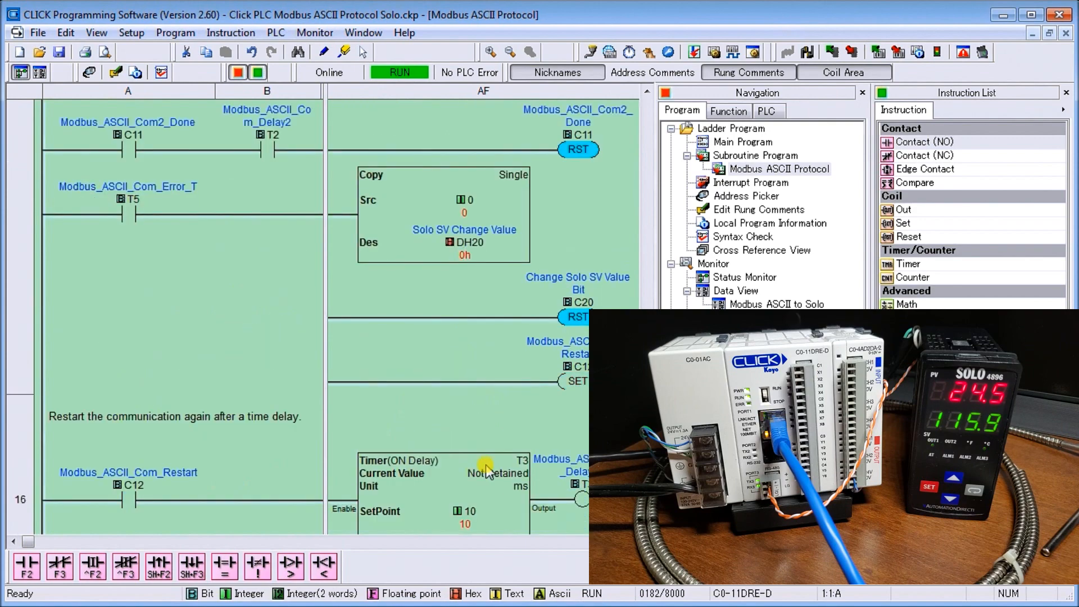
scroll(down, 3)
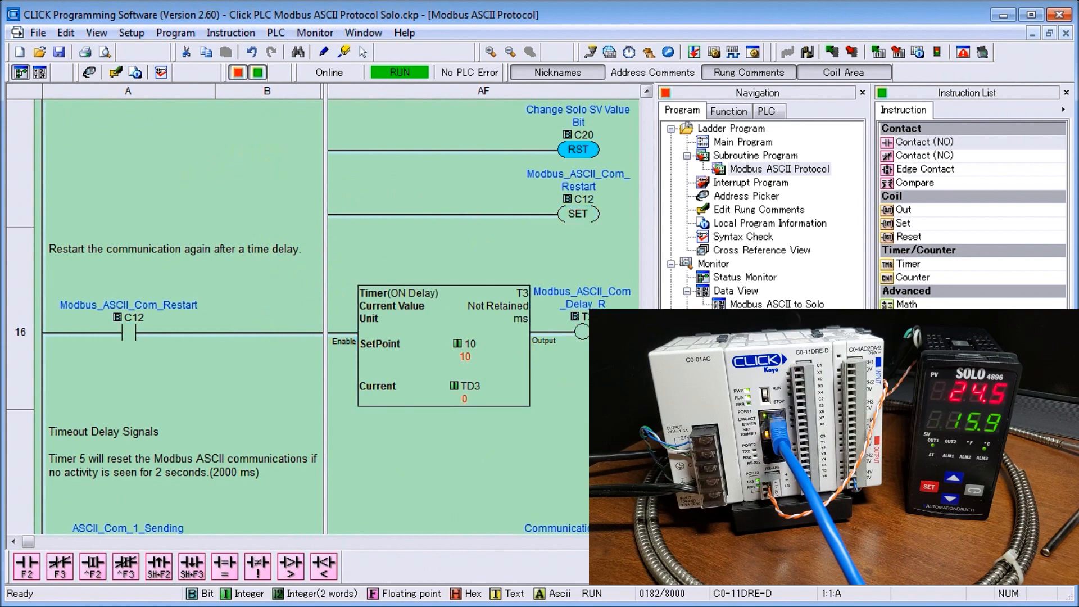
scroll(up, 3)
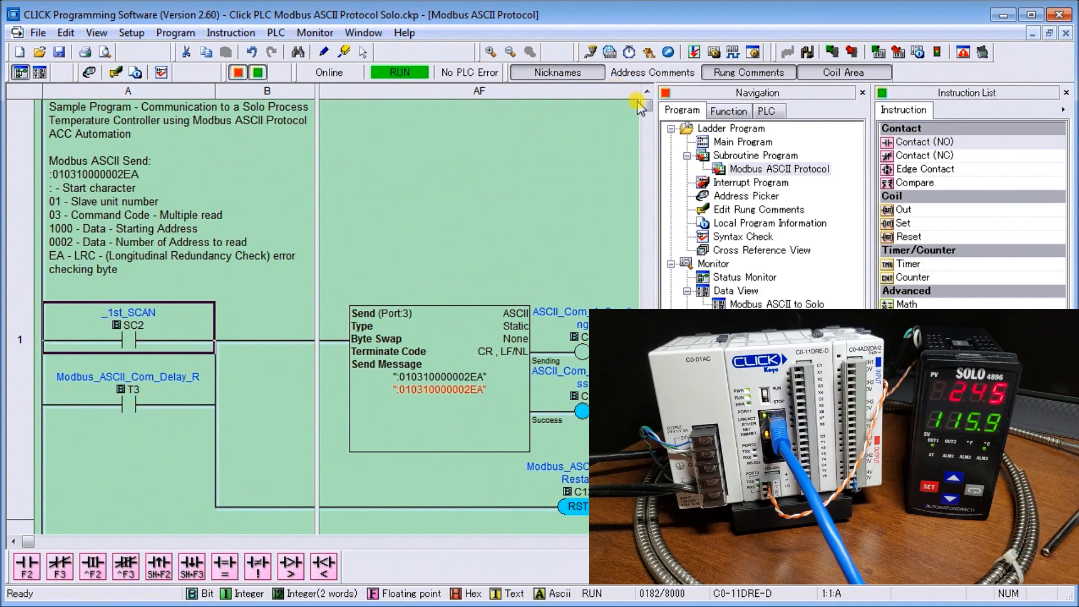
scroll(down, 3)
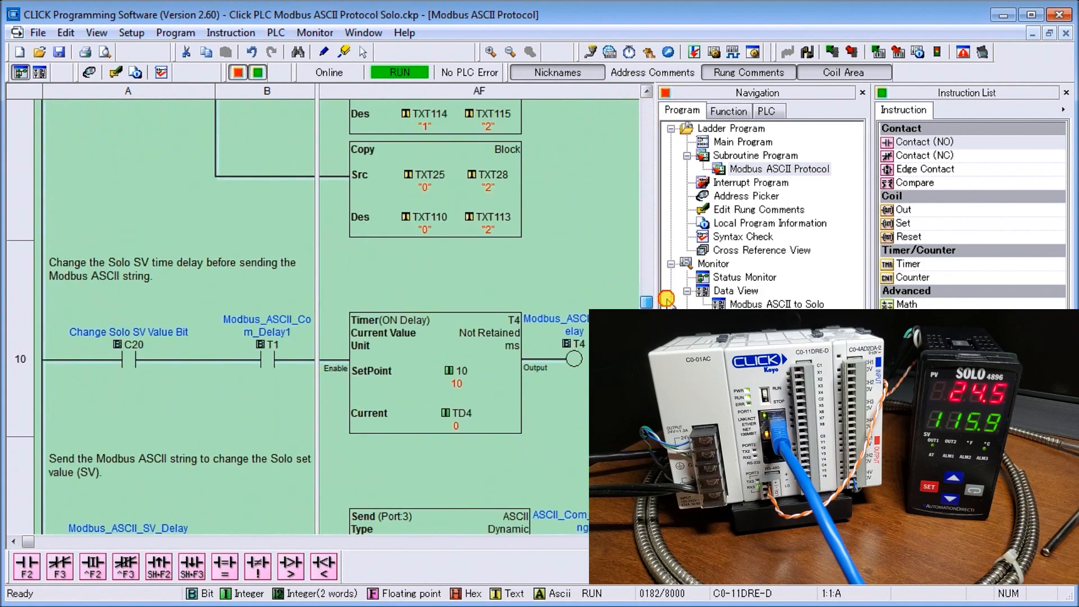
scroll(down, 3)
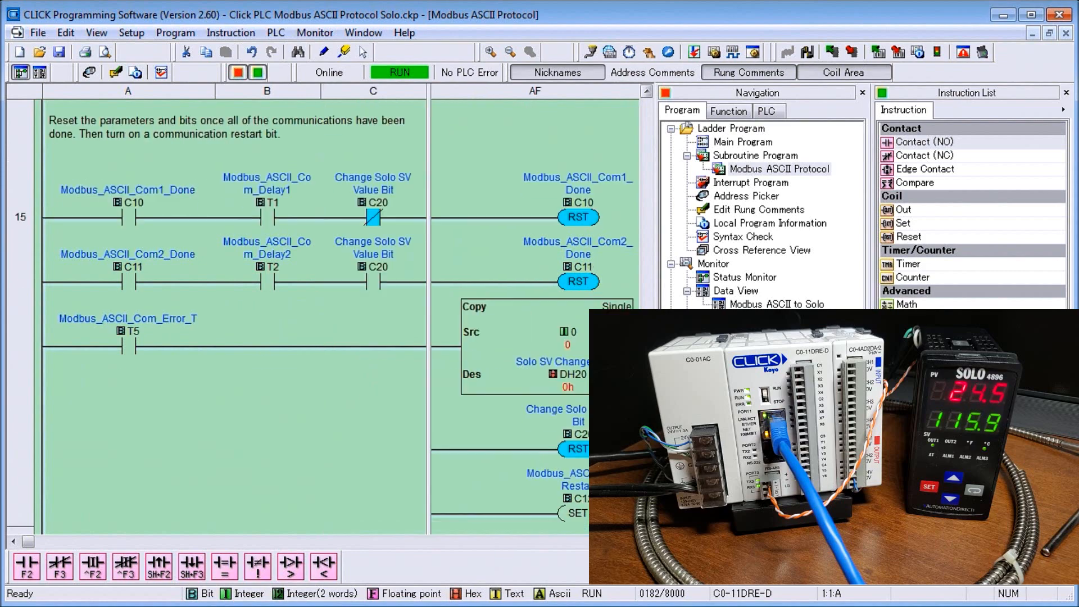
scroll(down, 3)
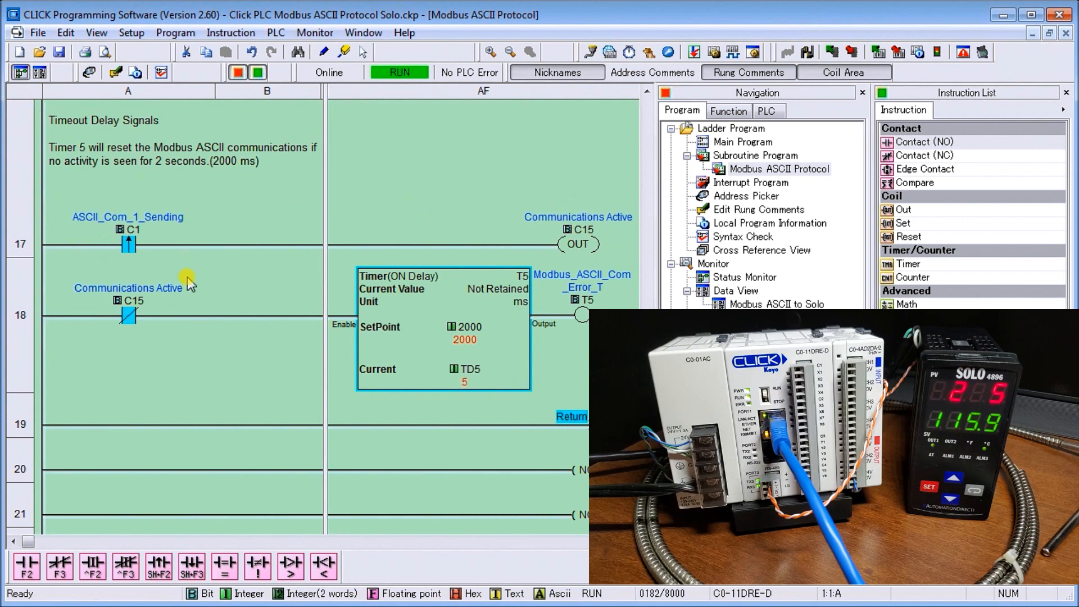
mouse_move(516, 331)
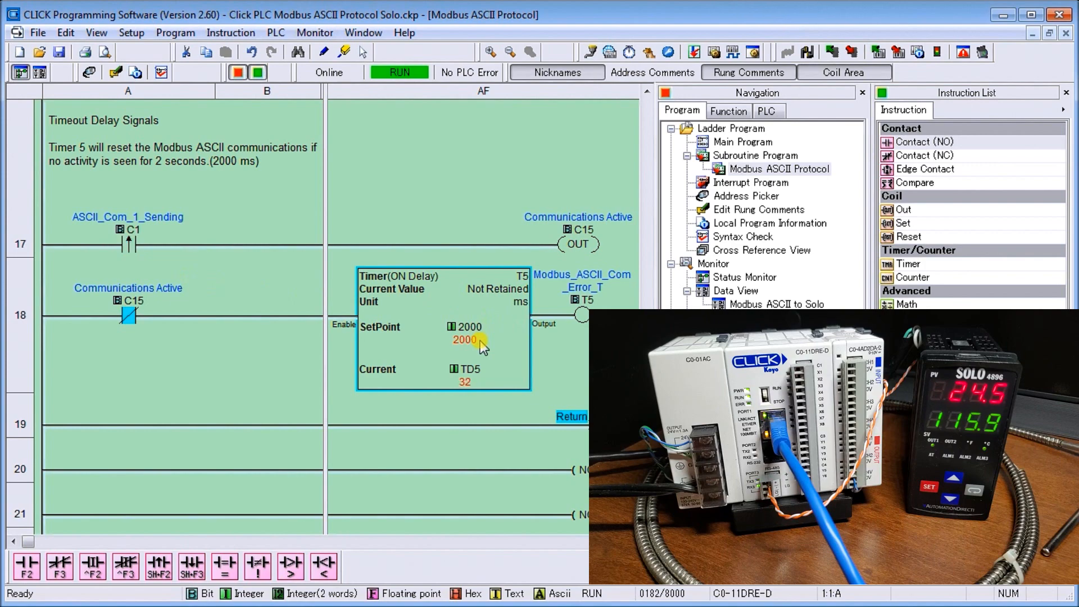
scroll(up, 3)
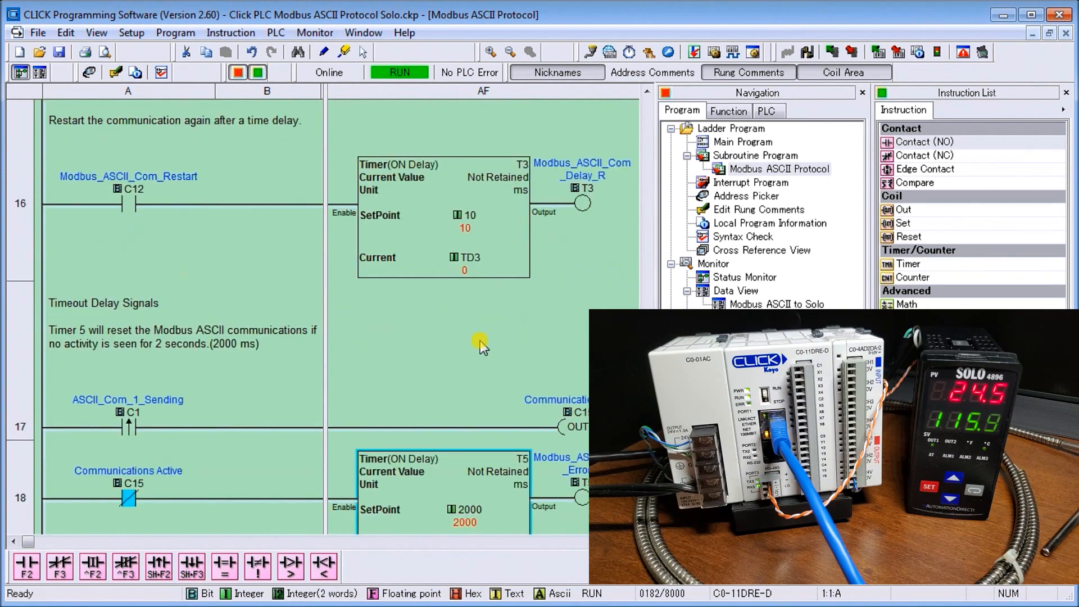
scroll(up, 3)
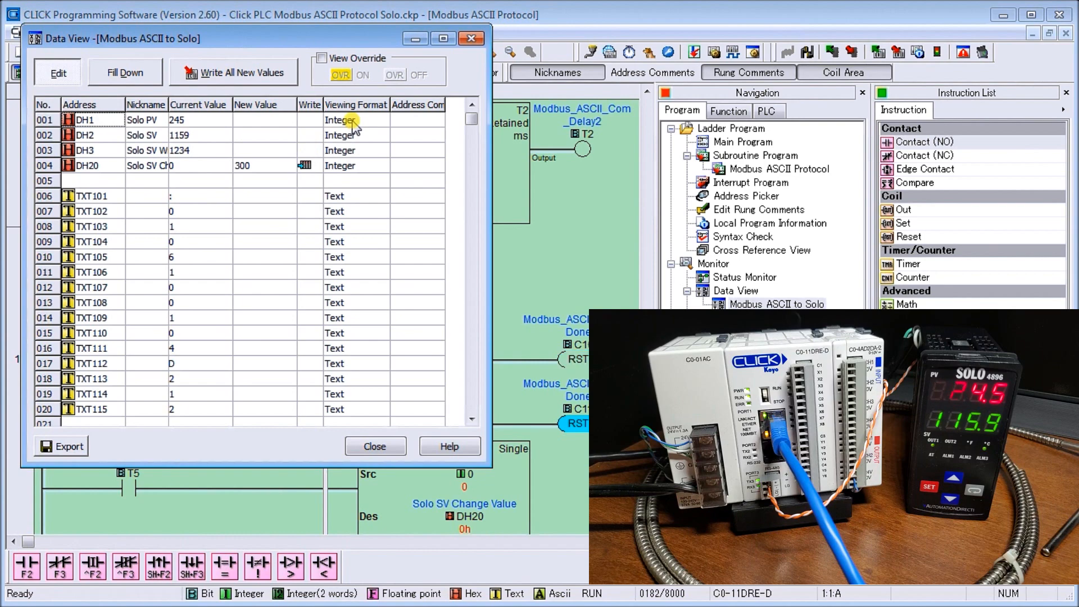
mouse_move(354, 136)
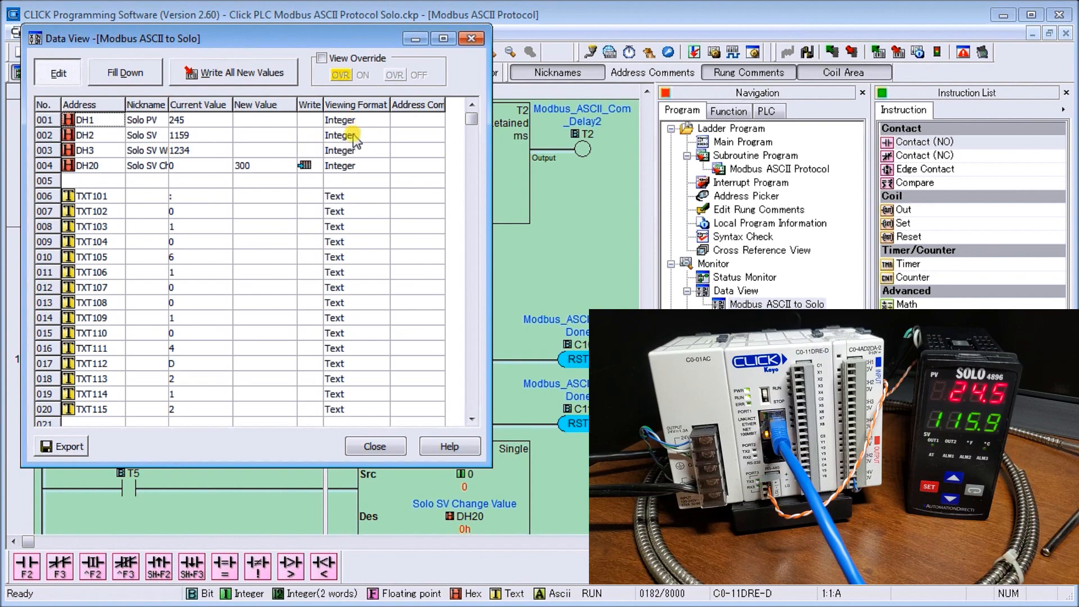
mouse_move(216, 123)
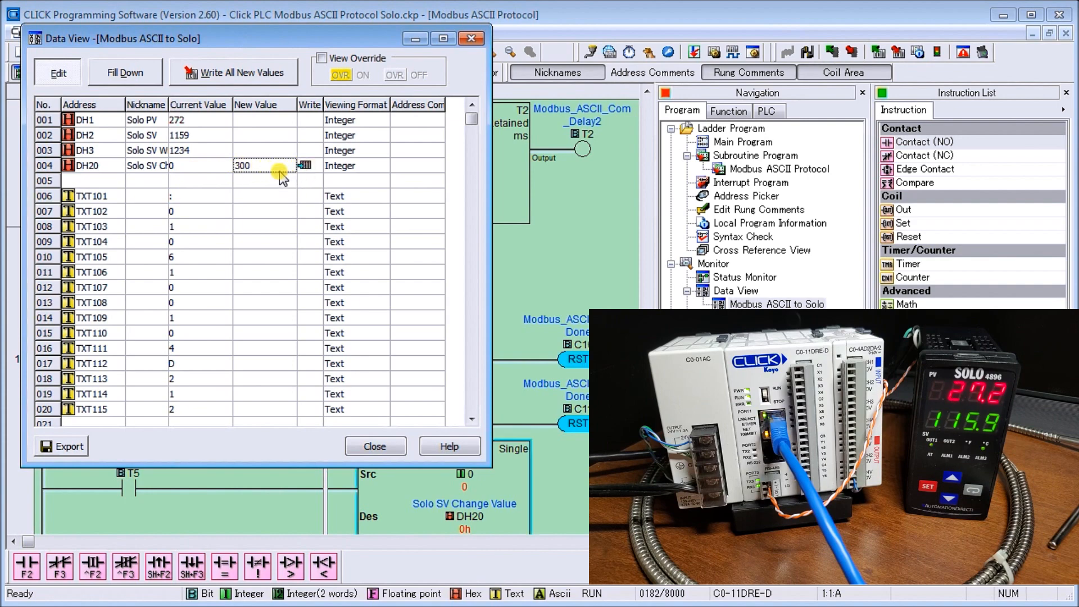
- Write 300 from DH20 to the Solo SV, then enter 123 as DH20's next new value
click(308, 166)
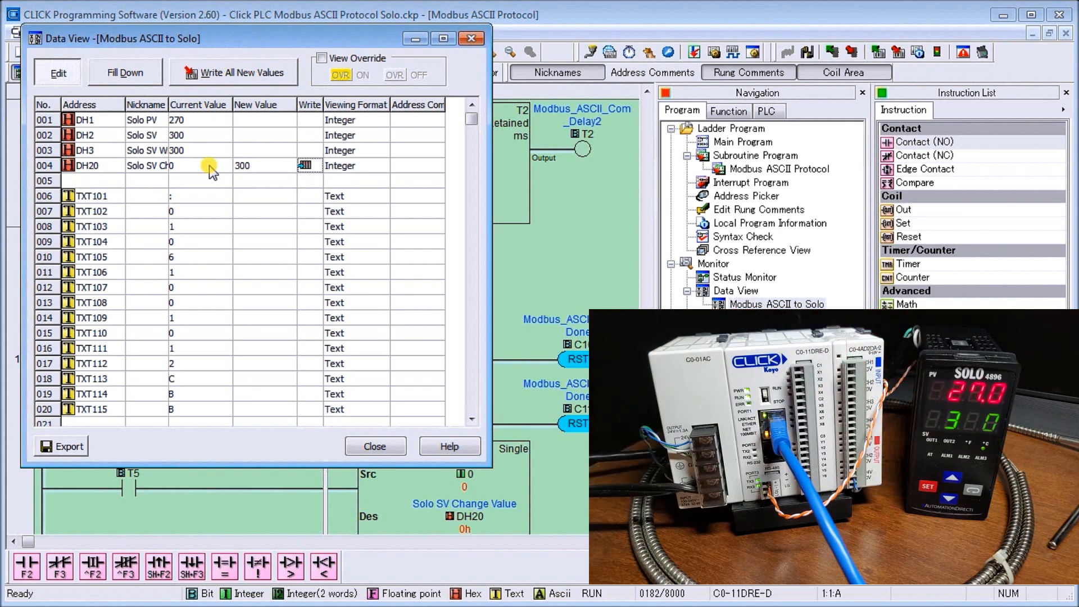
mouse_move(274, 181)
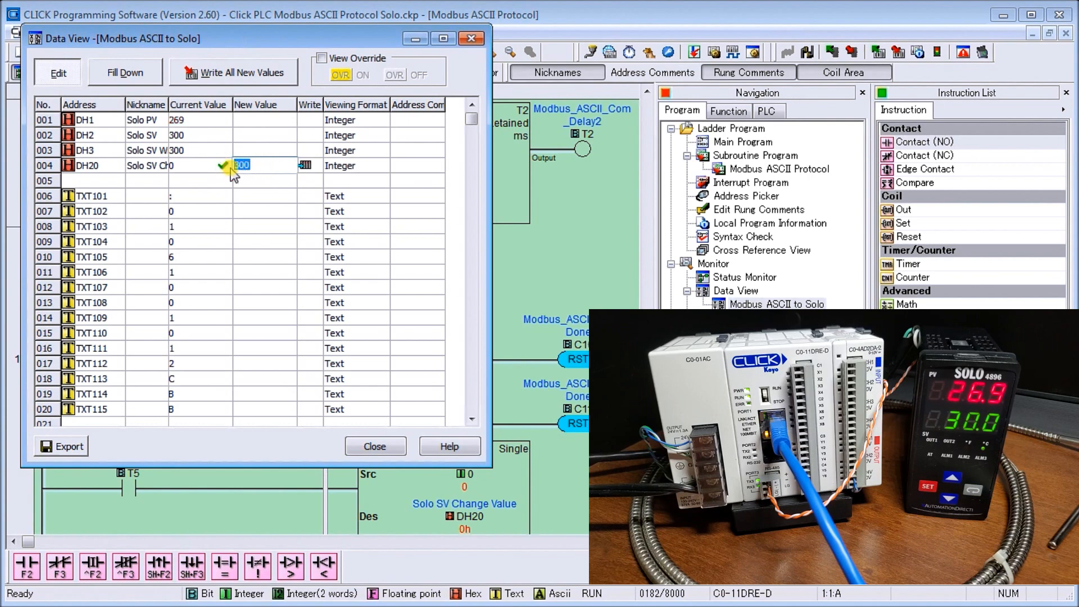
text(123)
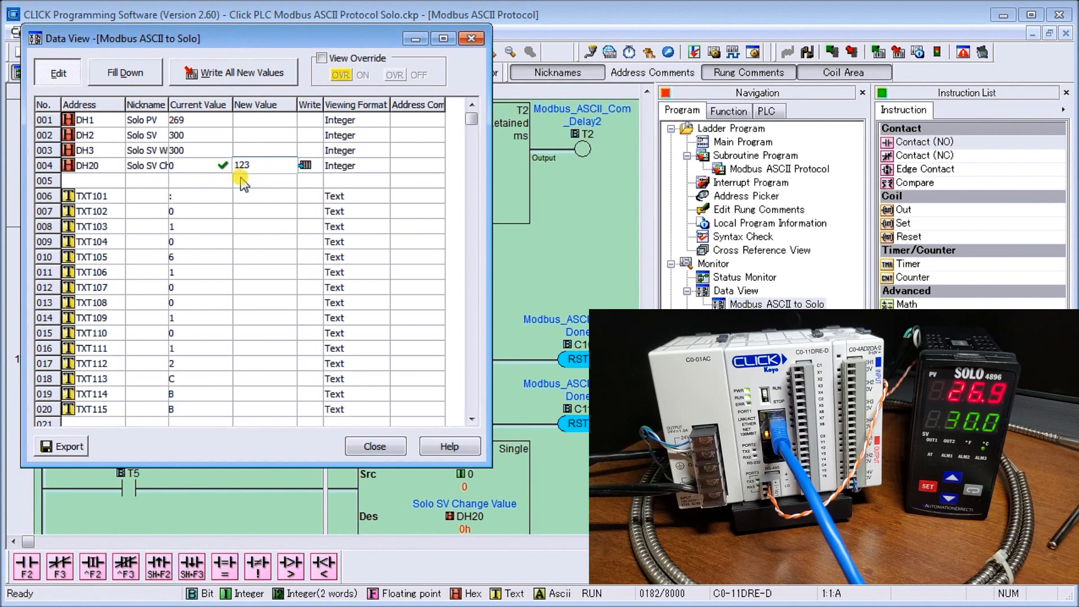